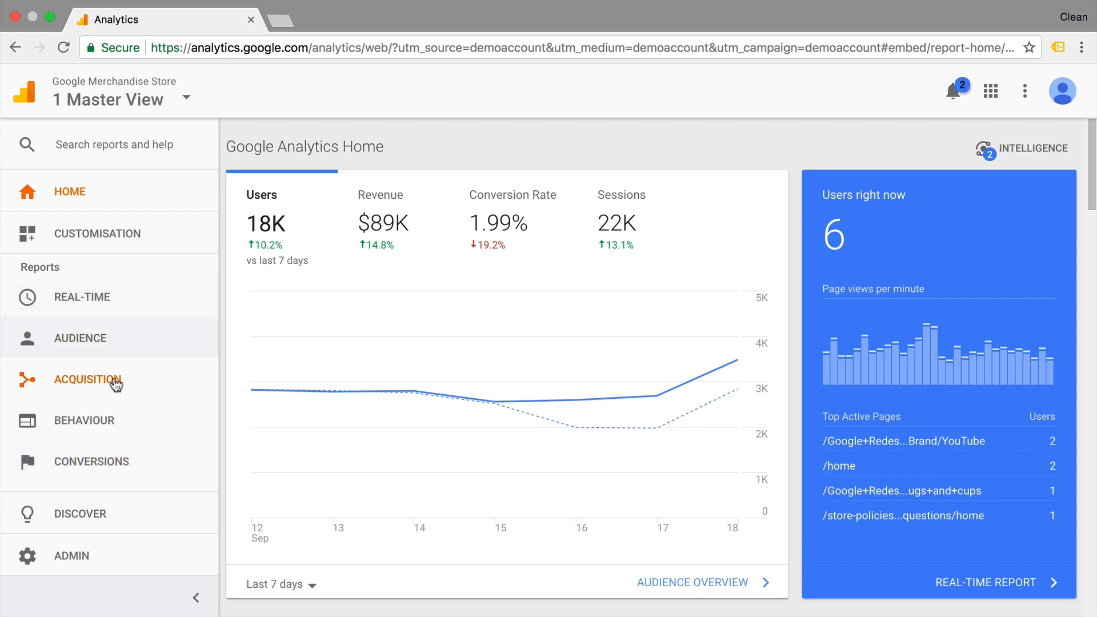
{"action": "mouse_move", "coordinate": [84, 420]}
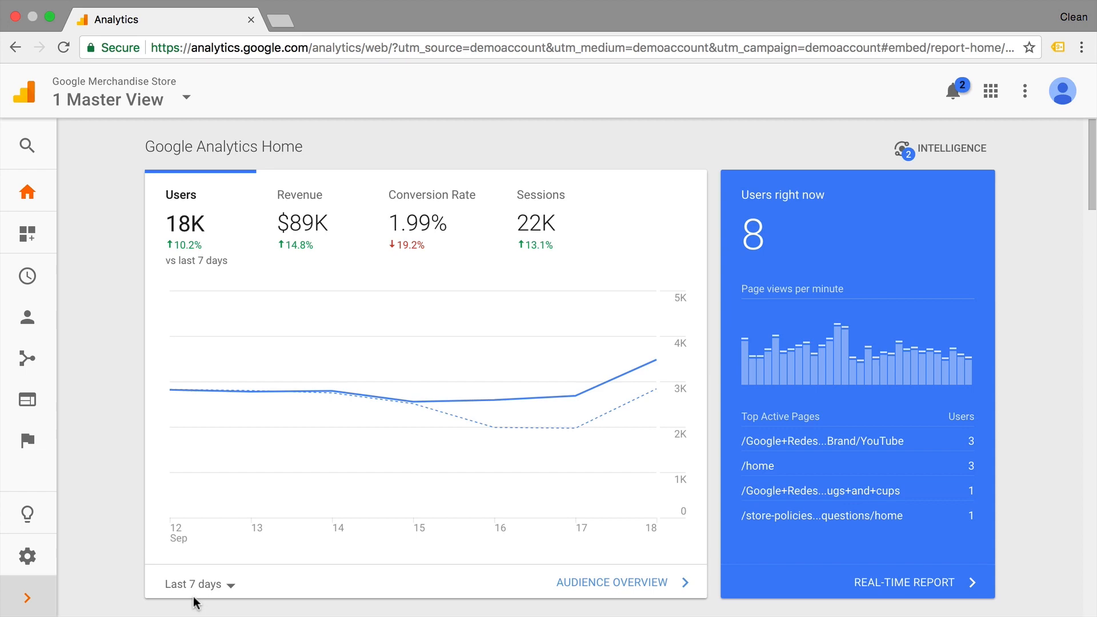
- Scroll through the Home dashboard's acquisition, page-visit and active-user summaries
{"action": "scroll", "scroll_direction": "down", "scroll_amount": 3}
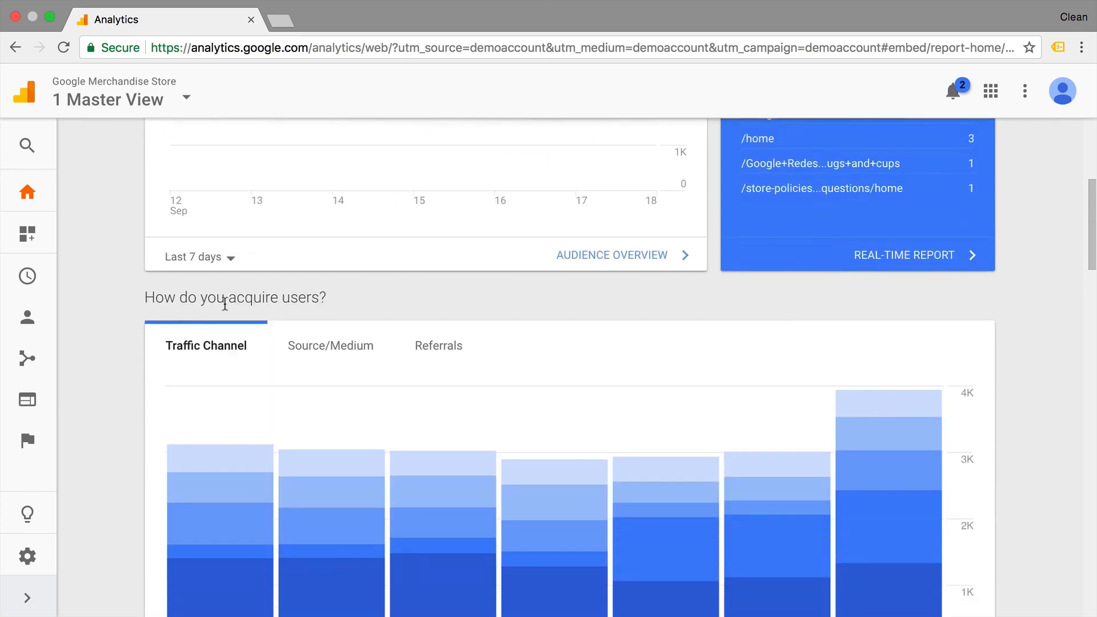
{"action": "scroll", "scroll_direction": "down", "scroll_amount": 3}
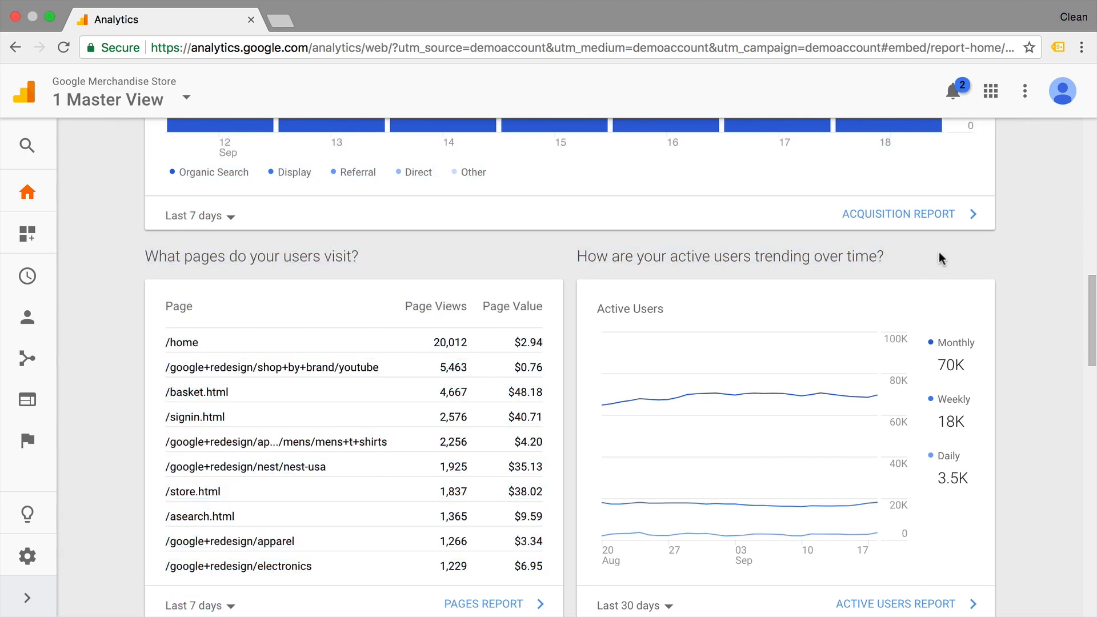
{"action": "scroll", "scroll_direction": "down", "scroll_amount": 3}
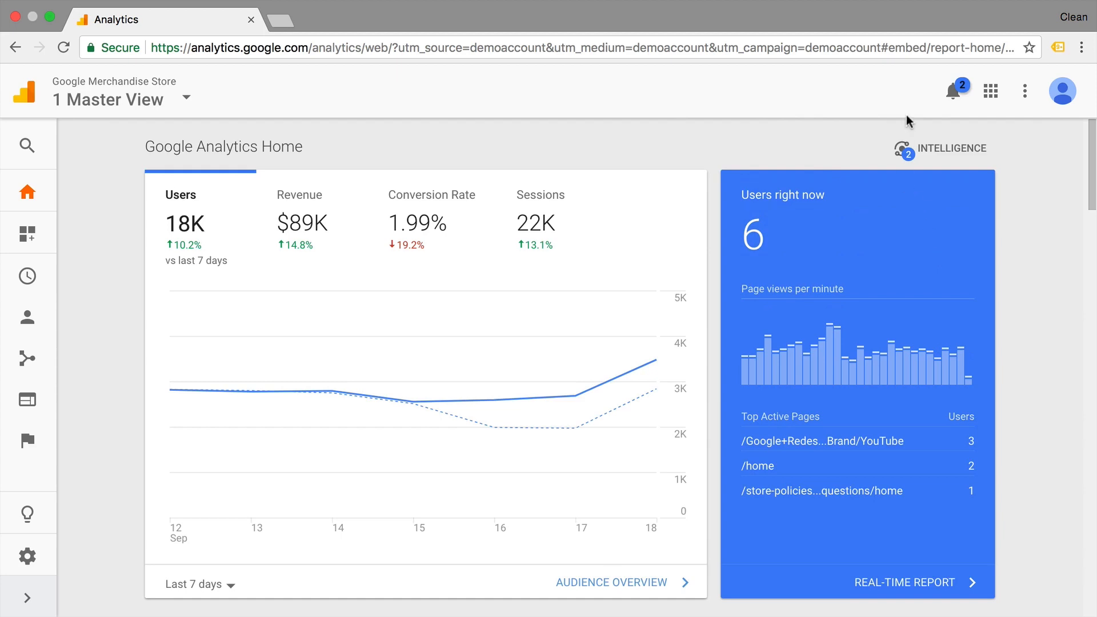
- Ask Analytics Intelligence 'what product sells most' and review the Top 10 Products by Quantity
{"action": "left_click", "coordinate": [940, 148]}
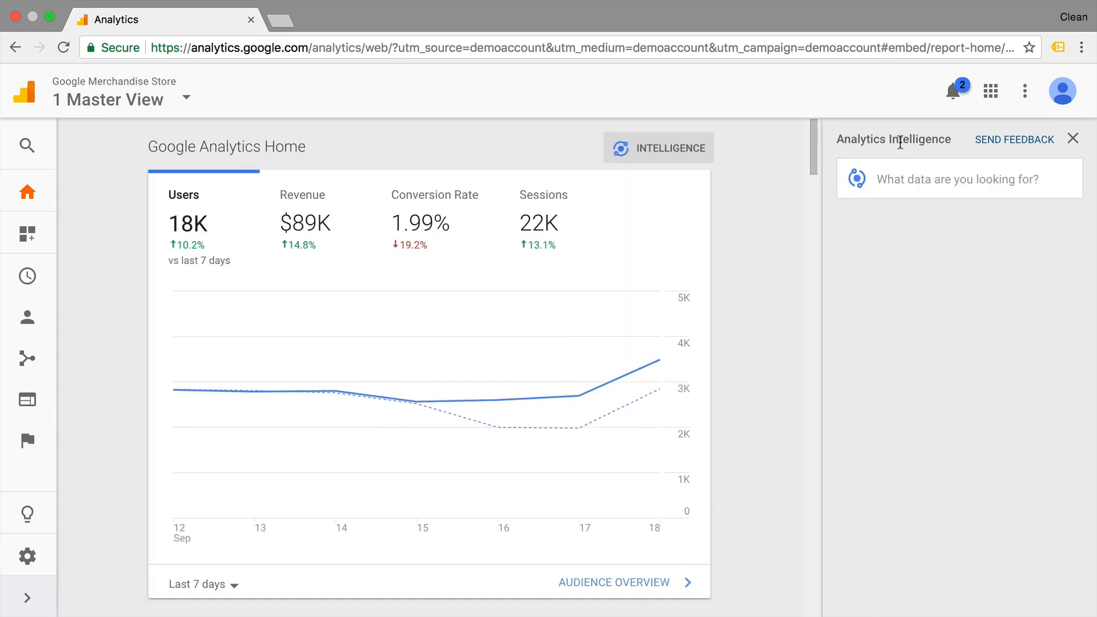
{"action": "left_click", "coordinate": [958, 178]}
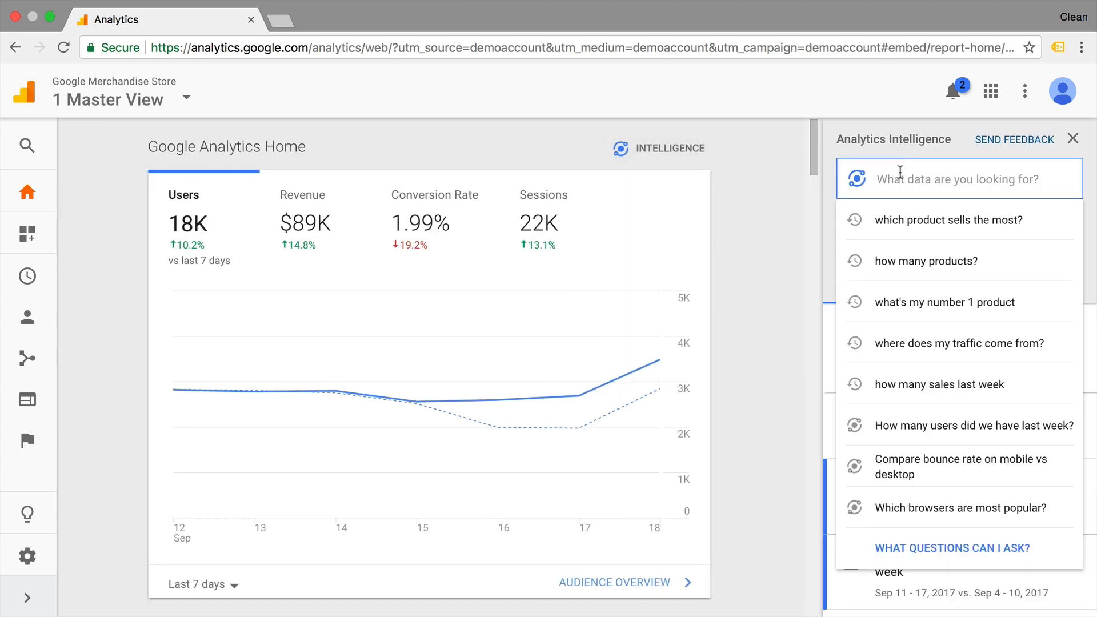
{"action": "type", "text": "what product se"}
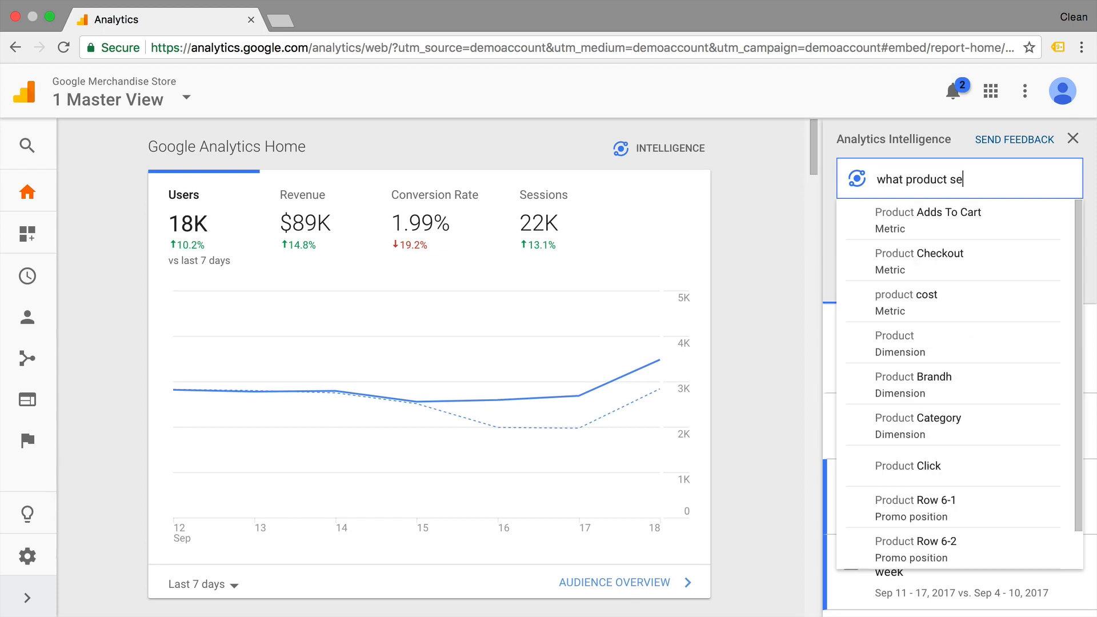
{"action": "key", "text": "Enter"}
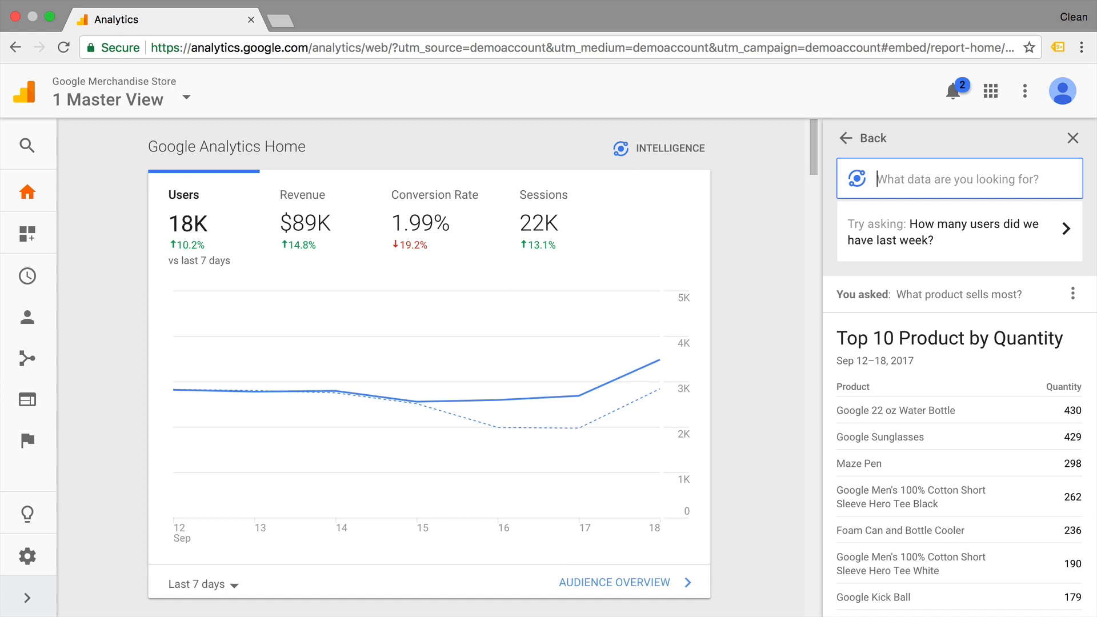
{"action": "scroll", "scroll_direction": "down", "scroll_amount": 3}
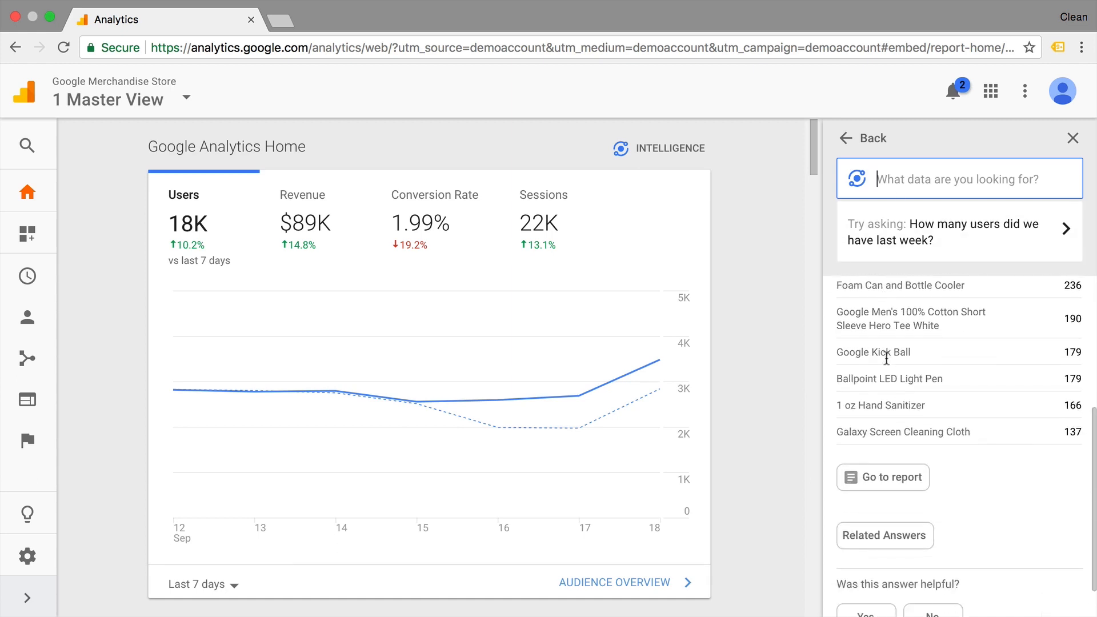
{"action": "scroll", "scroll_direction": "down", "scroll_amount": 3}
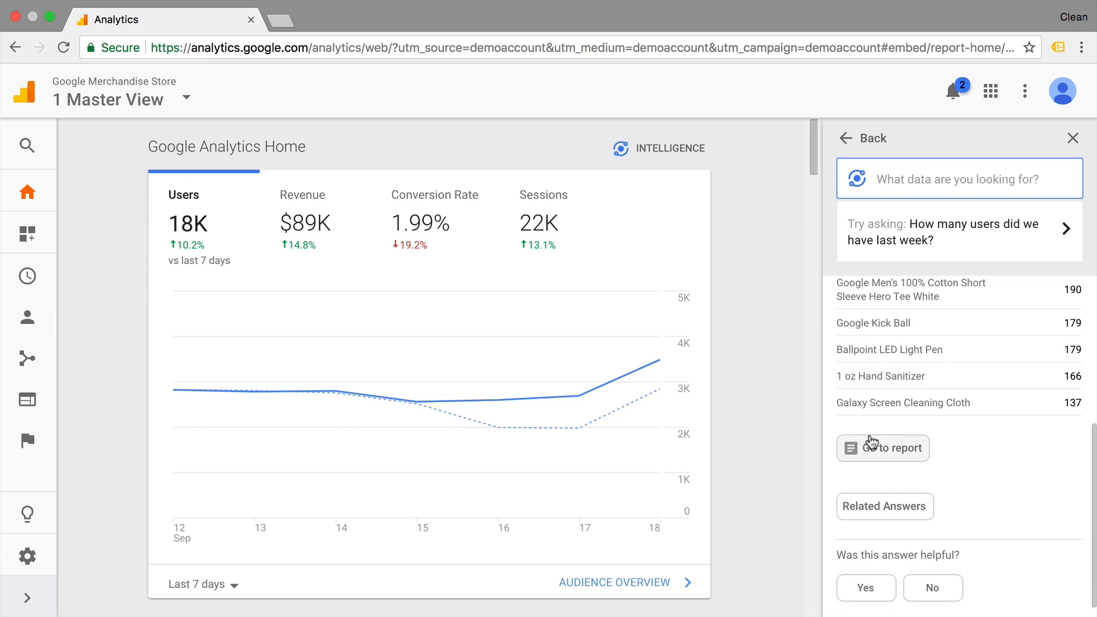
{"action": "left_click", "coordinate": [958, 178]}
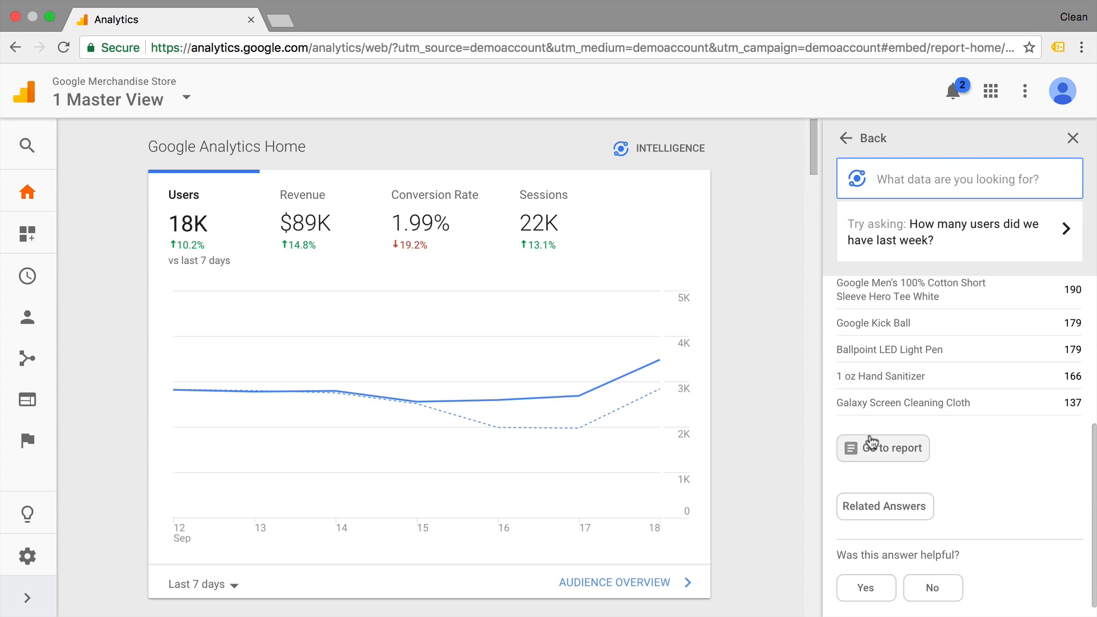
{"action": "mouse_move", "coordinate": [1074, 137]}
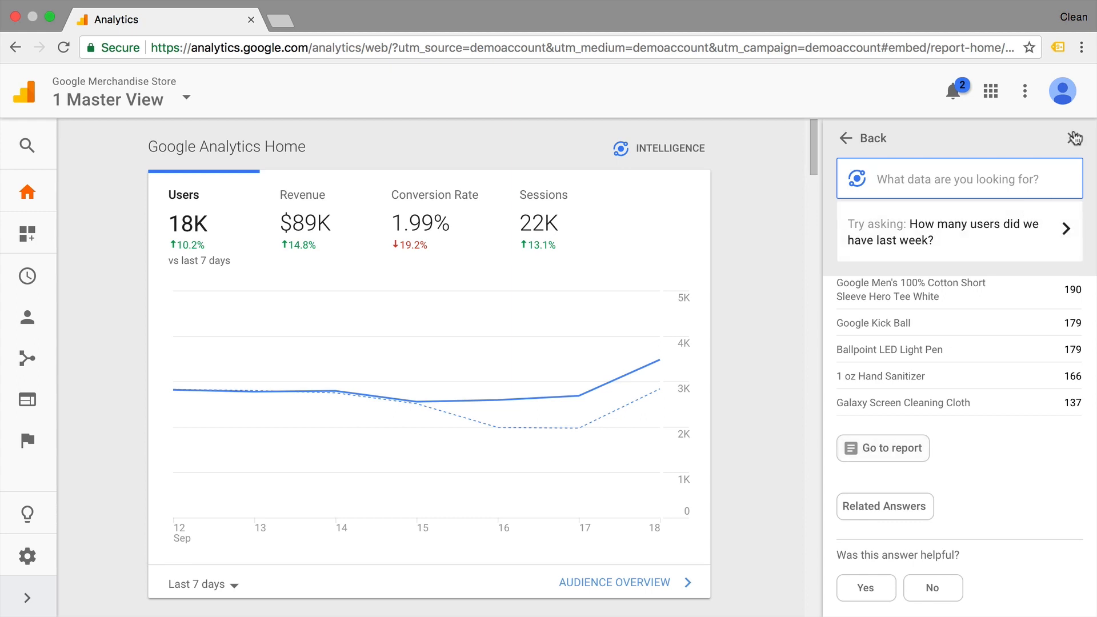
- Scroll to 'How do you acquire users?' and open the All Traffic acquisition report
{"action": "scroll", "scroll_direction": "down", "scroll_amount": 3}
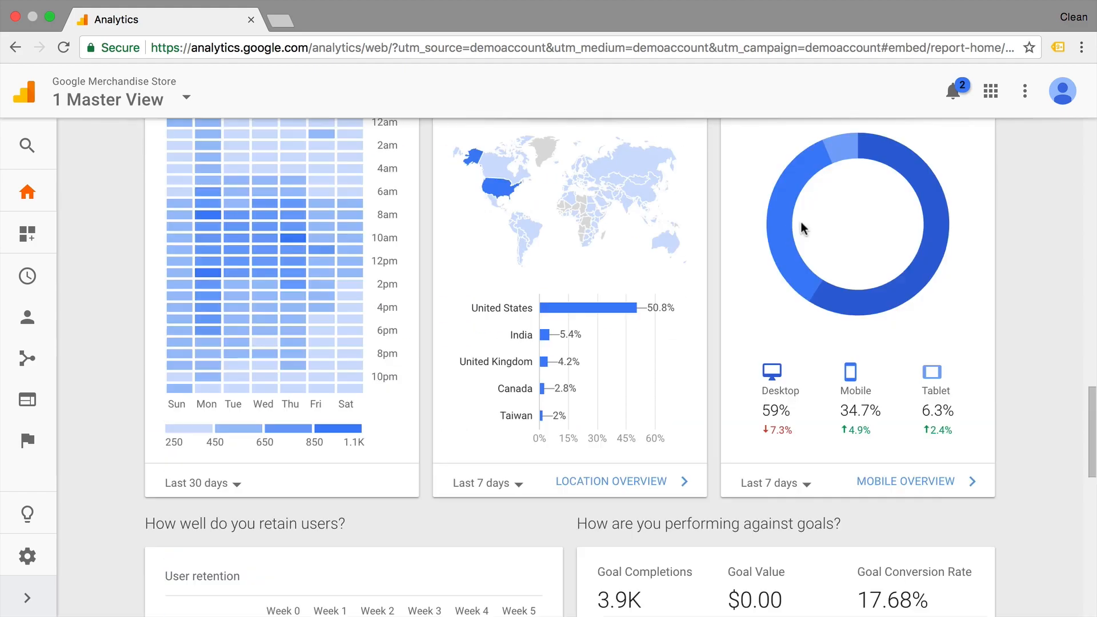
{"action": "scroll", "scroll_direction": "down", "scroll_amount": 3}
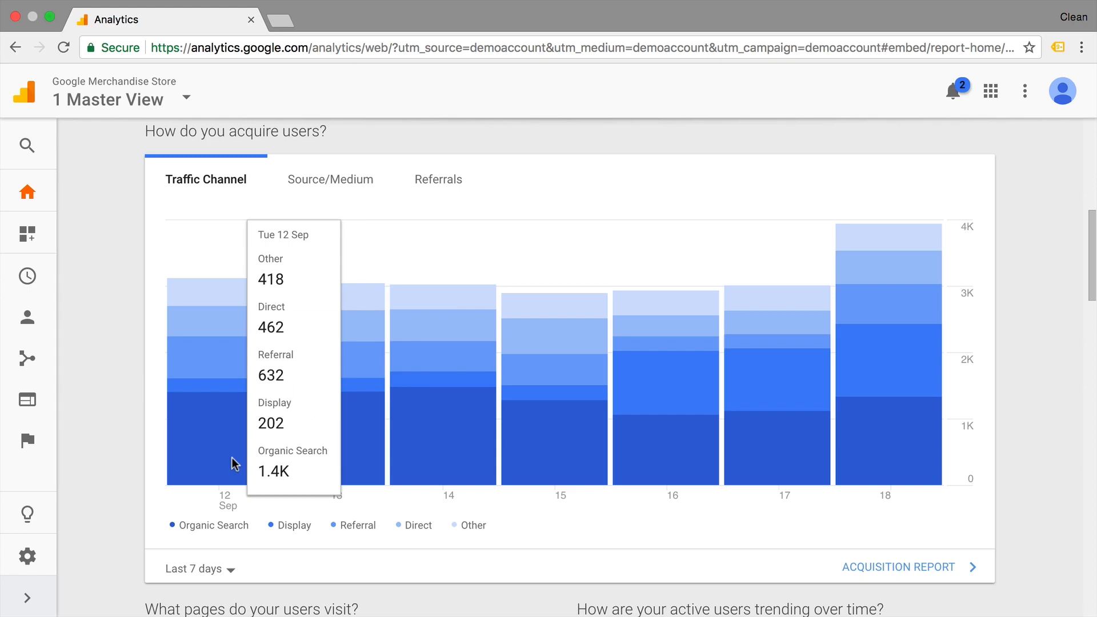
{"action": "left_click", "coordinate": [330, 179]}
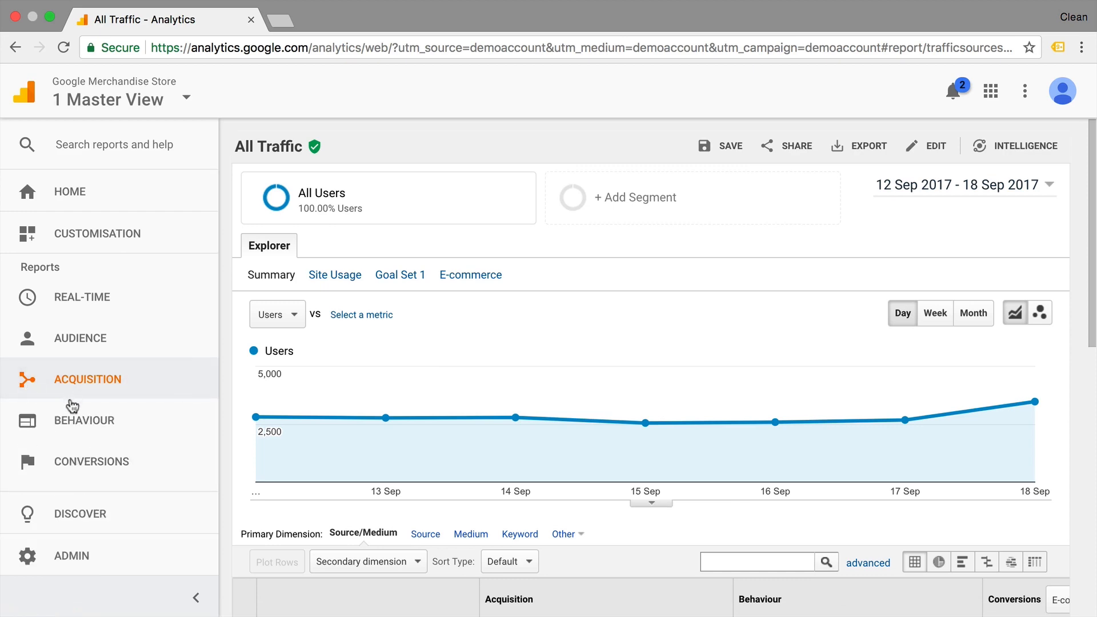
- Hide the report navigation and review the source/medium table, including youtube.com / referral
{"action": "scroll", "scroll_direction": "down", "scroll_amount": 3}
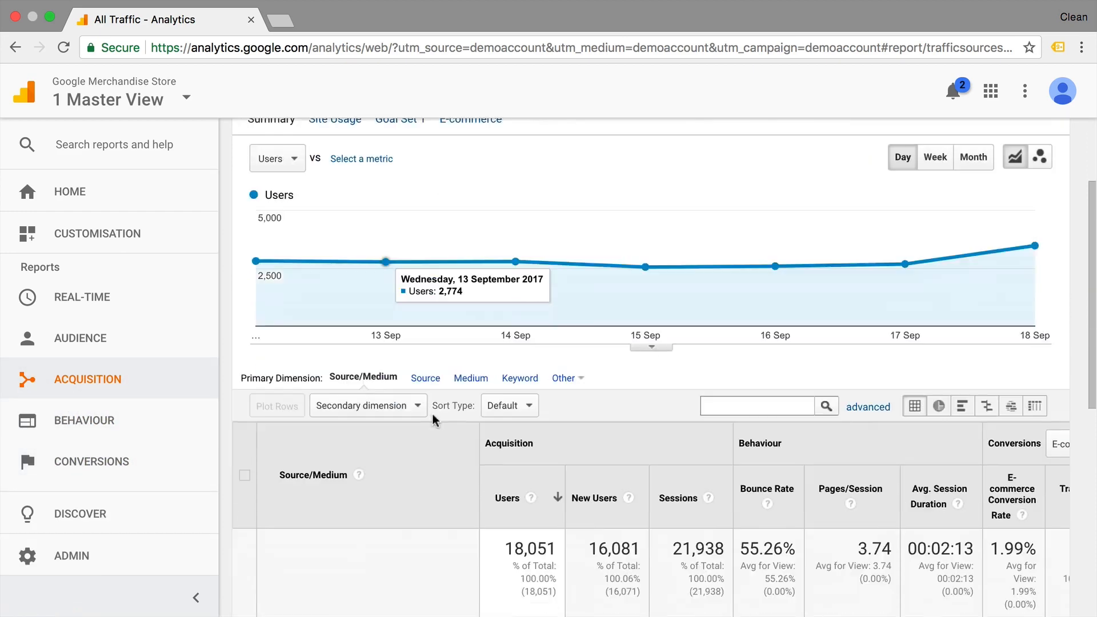
{"action": "scroll", "scroll_direction": "down", "scroll_amount": 3}
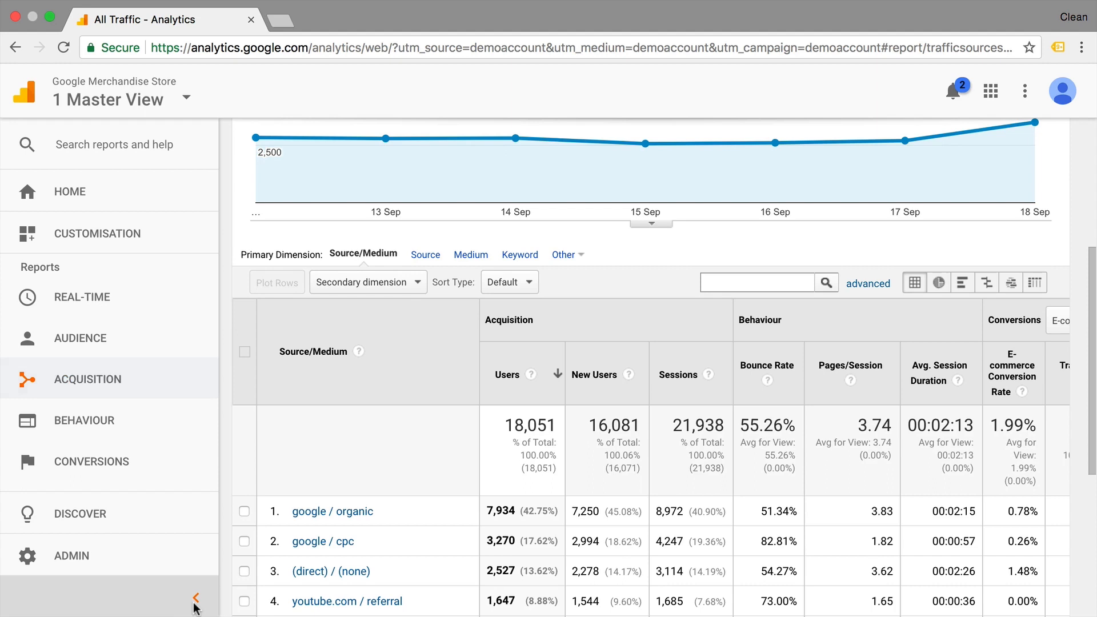
{"action": "left_click", "coordinate": [196, 598]}
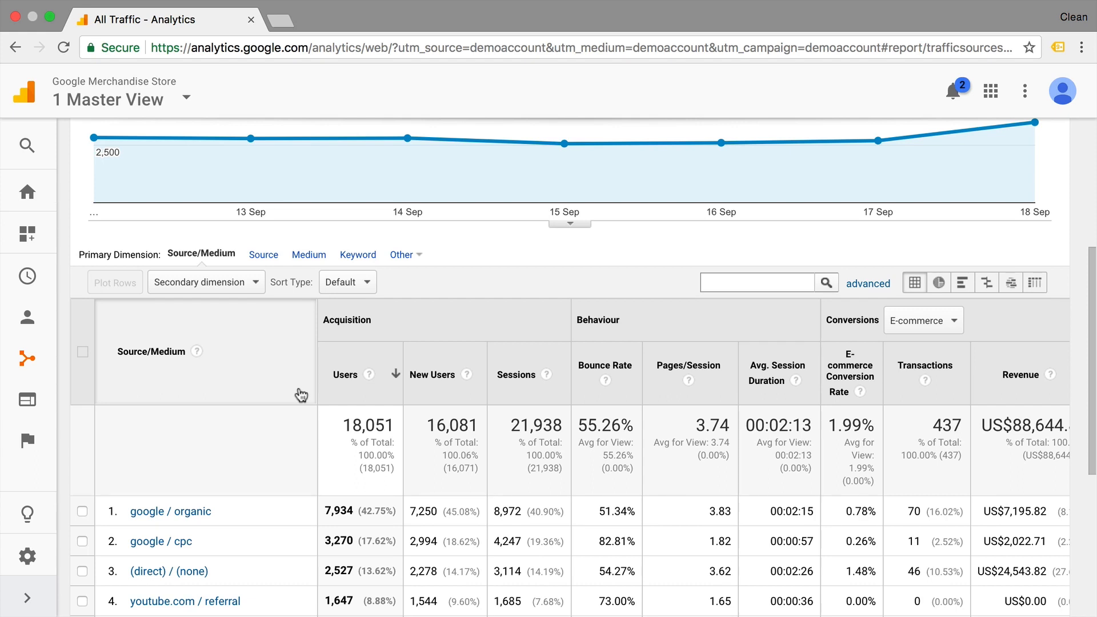
{"action": "scroll", "scroll_direction": "down", "scroll_amount": 3}
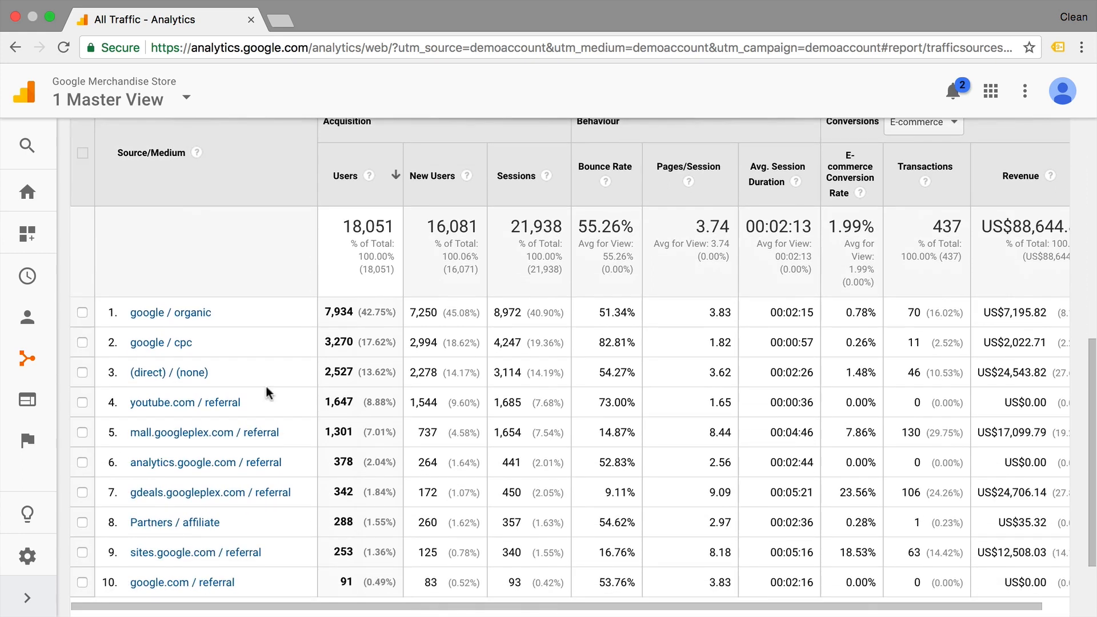
{"action": "mouse_move", "coordinate": [169, 312]}
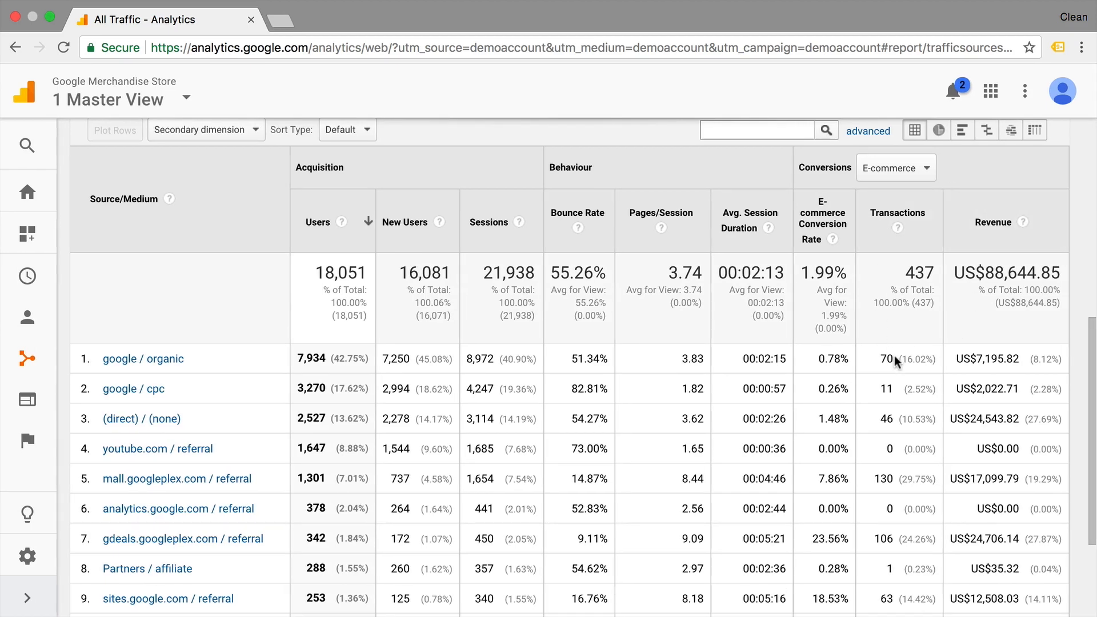
{"action": "mouse_move", "coordinate": [996, 384]}
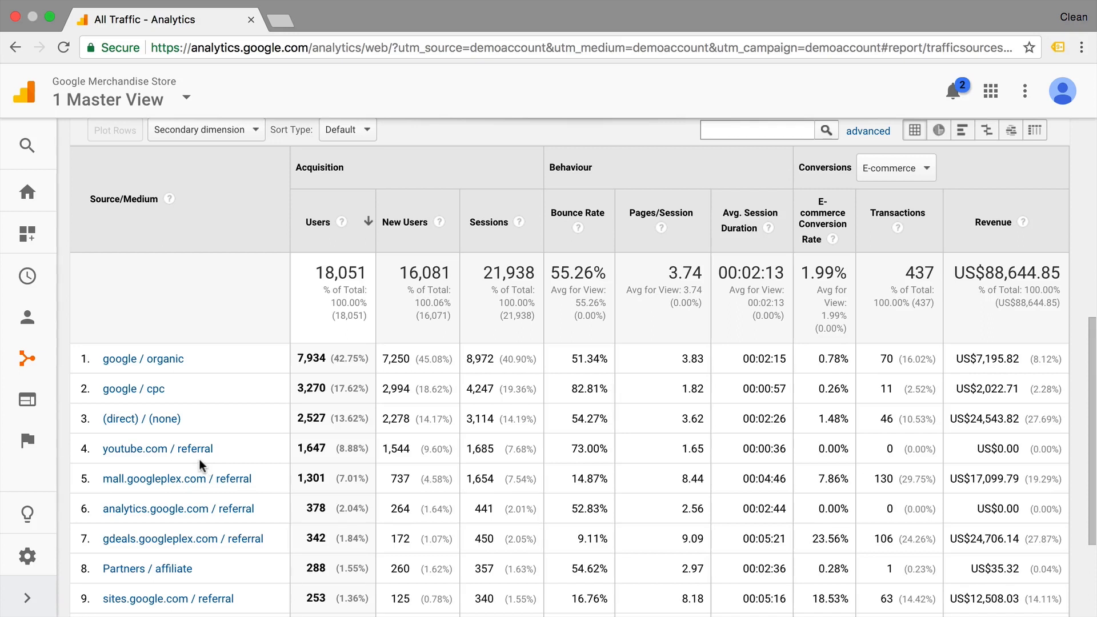
{"action": "mouse_move", "coordinate": [330, 460]}
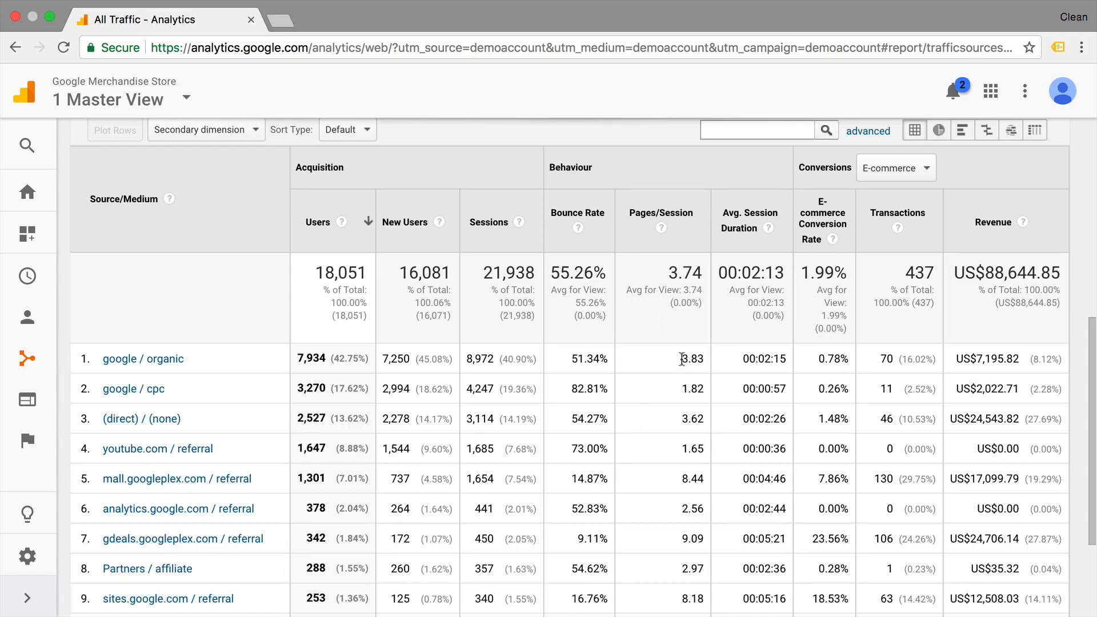
{"action": "mouse_move", "coordinate": [685, 448]}
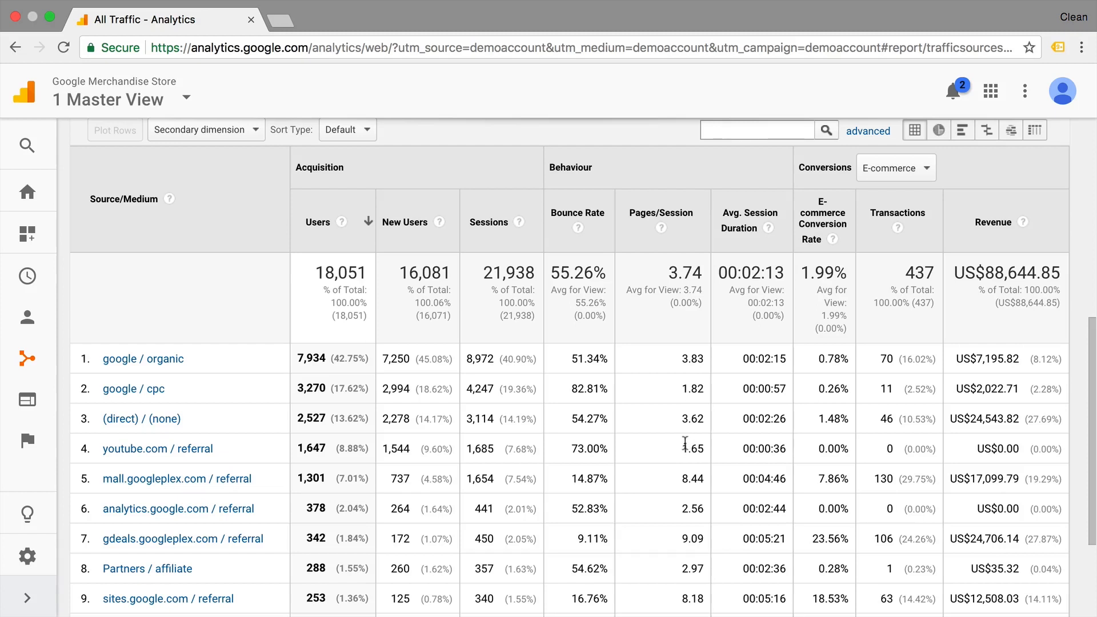
{"action": "mouse_move", "coordinate": [887, 451]}
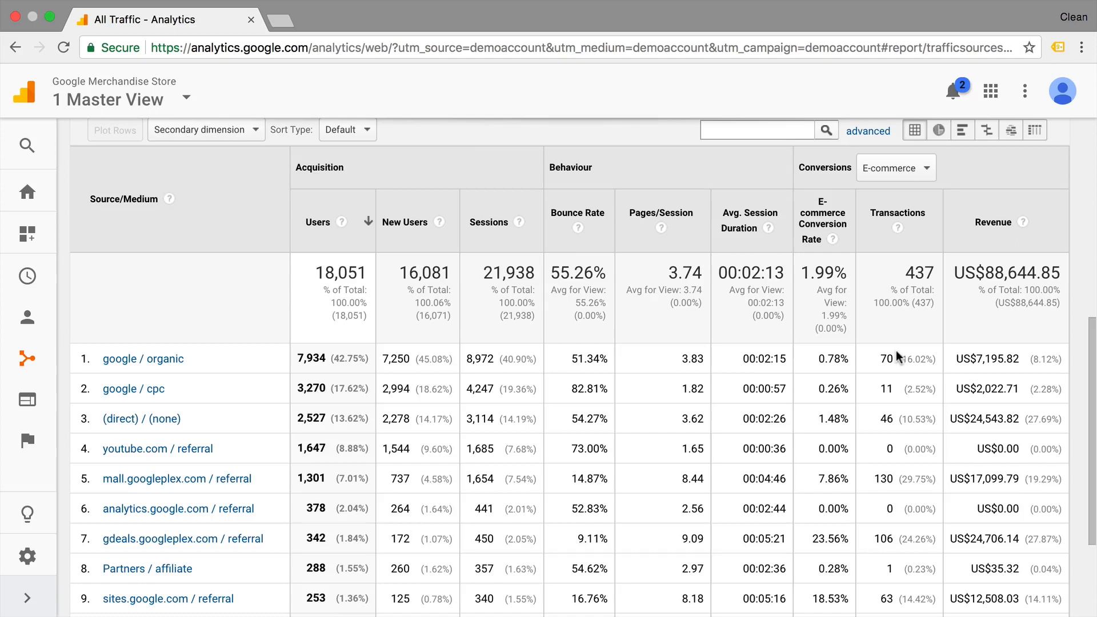
{"action": "mouse_move", "coordinate": [224, 464]}
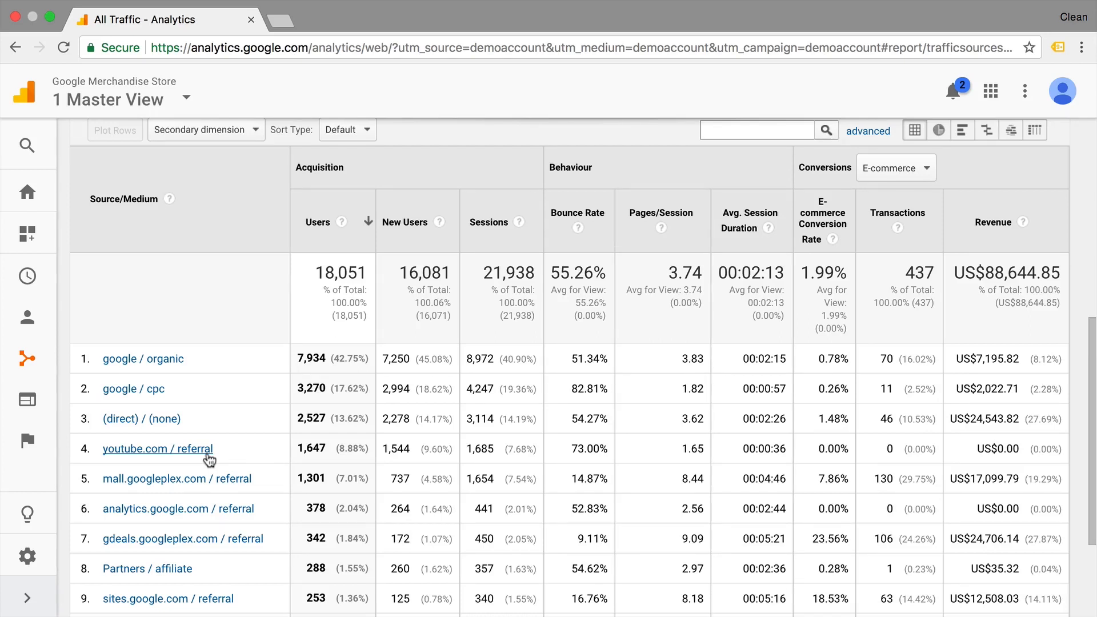
{"action": "scroll", "scroll_direction": "down", "scroll_amount": 3}
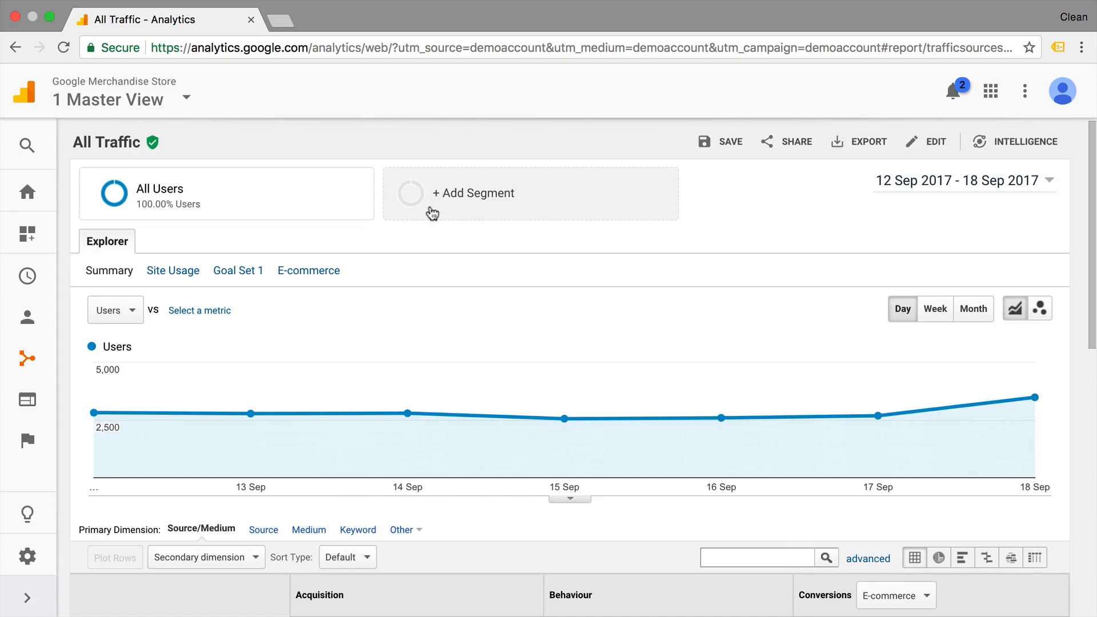
- Browse the All Traffic segment list, then start a new segment
{"action": "left_click", "coordinate": [474, 193]}
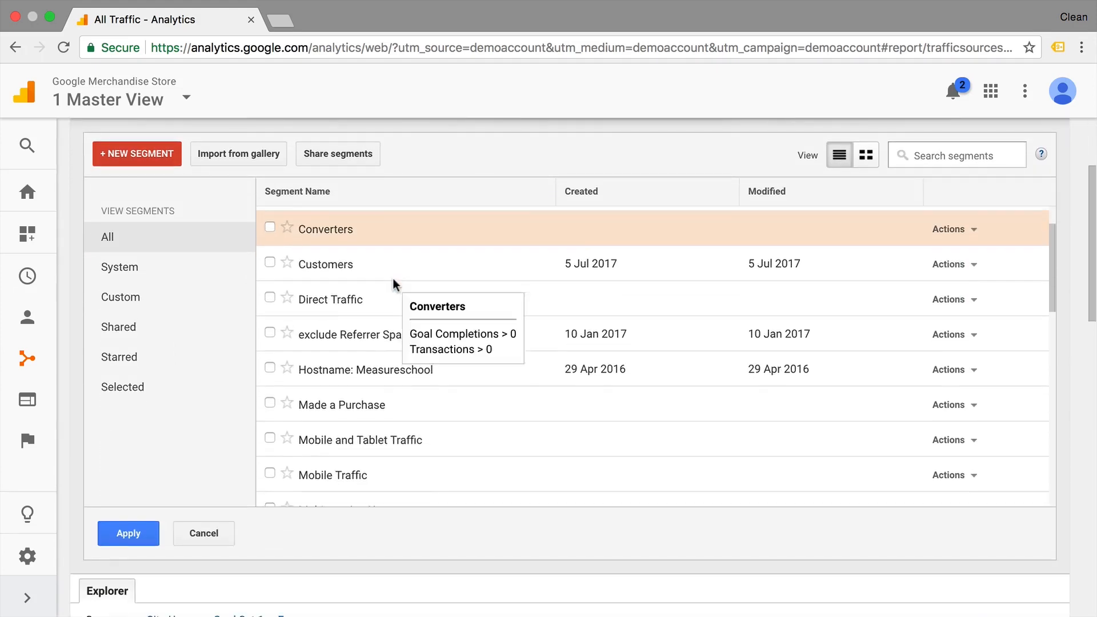
{"action": "scroll", "scroll_direction": "down", "scroll_amount": 3}
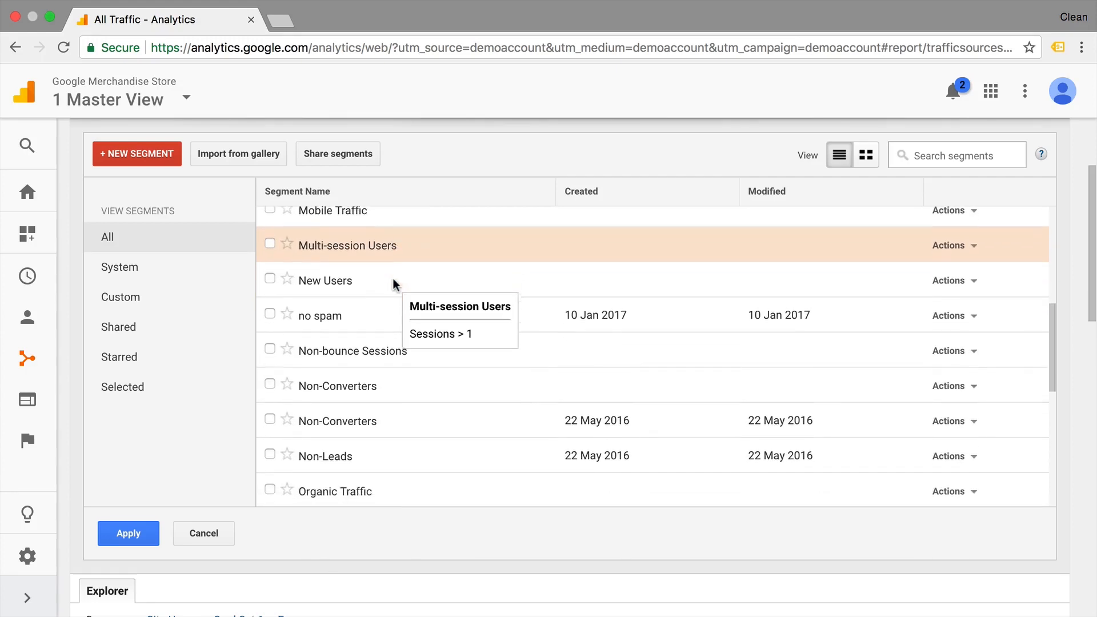
{"action": "scroll", "scroll_direction": "down", "scroll_amount": 3}
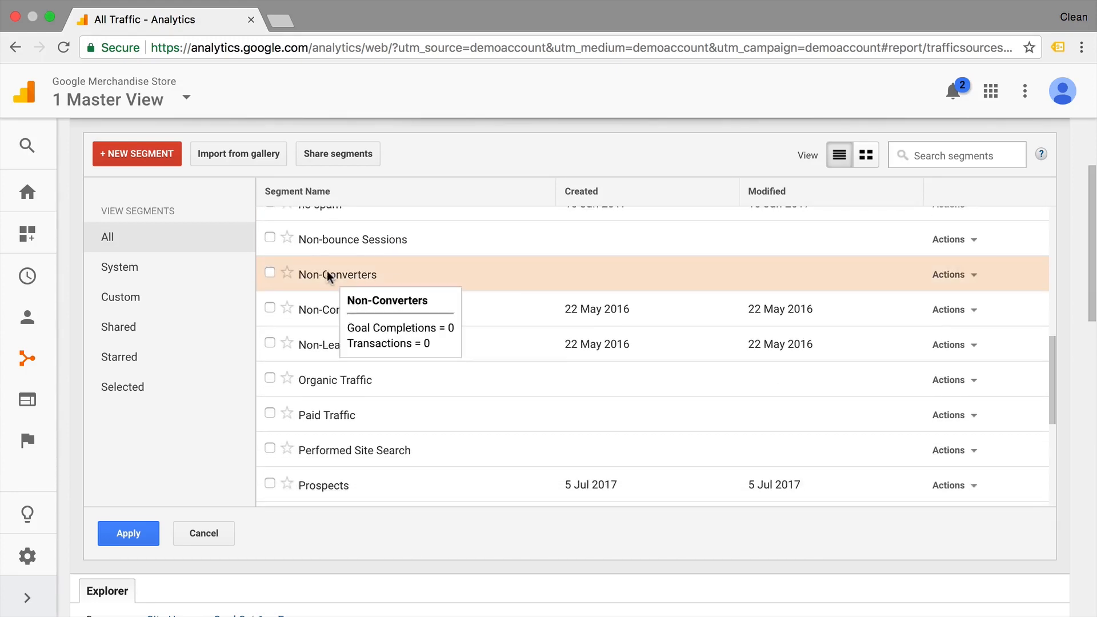
{"action": "mouse_move", "coordinate": [335, 428]}
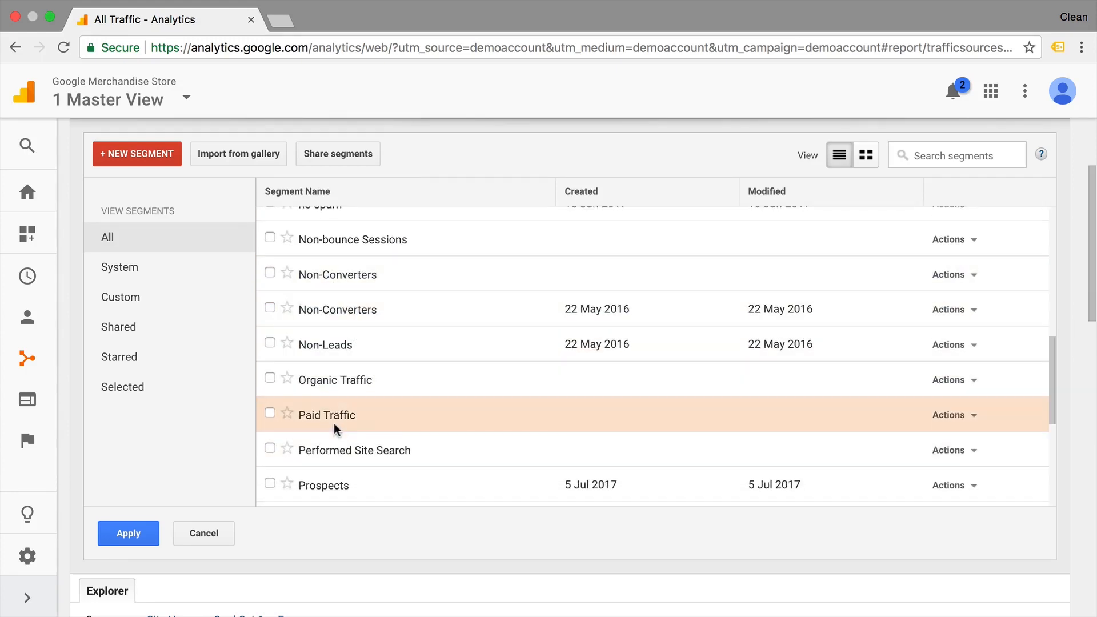
{"action": "scroll", "scroll_direction": "down", "scroll_amount": 3}
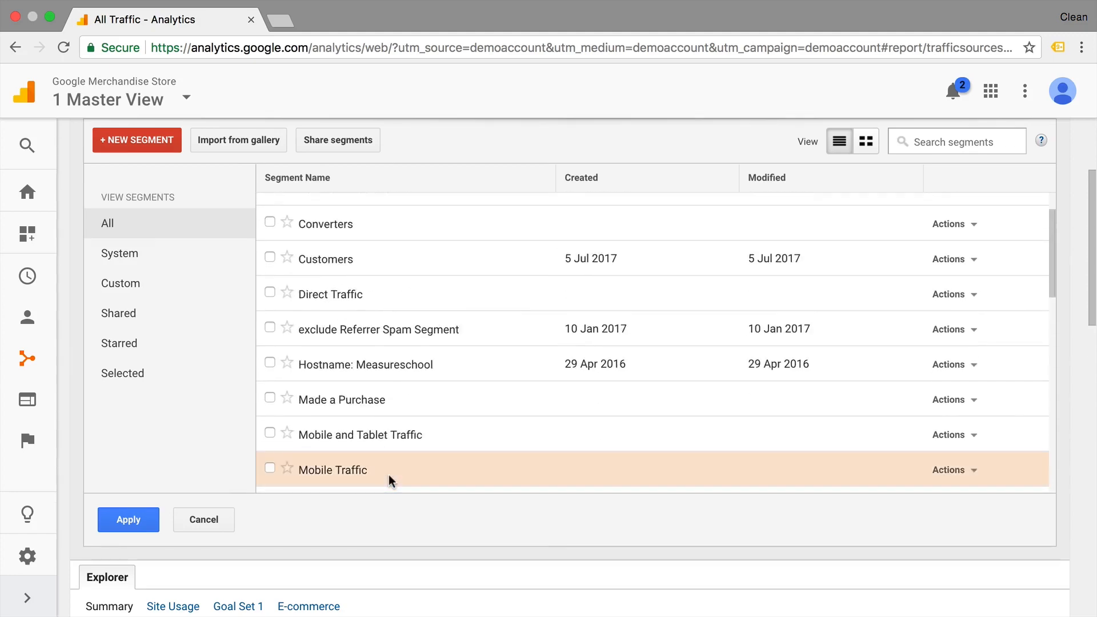
{"action": "left_click", "coordinate": [128, 519]}
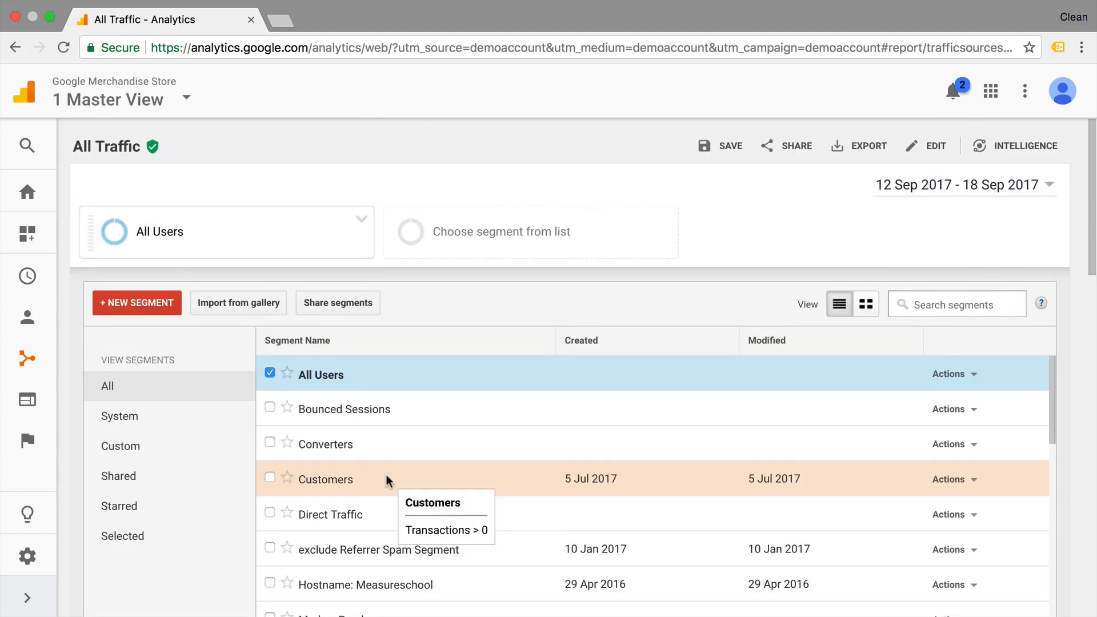
{"action": "left_click", "coordinate": [137, 302]}
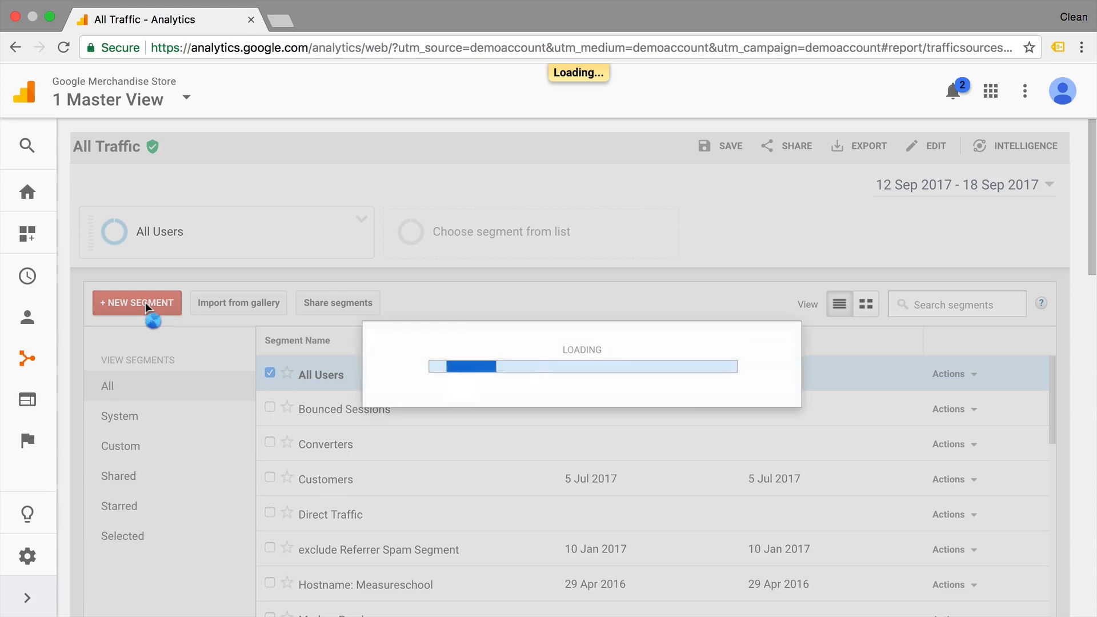
- Name the new segment 'YouTube Traffic'
{"action": "left_click", "coordinate": [136, 302]}
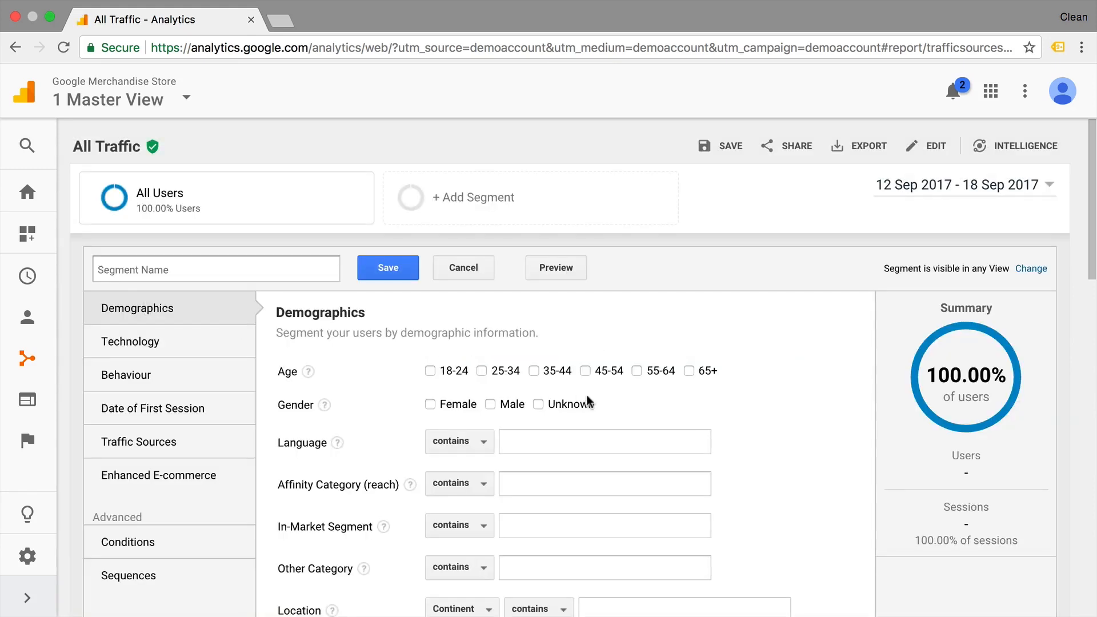
{"action": "type", "text": "YouTube Traffic"}
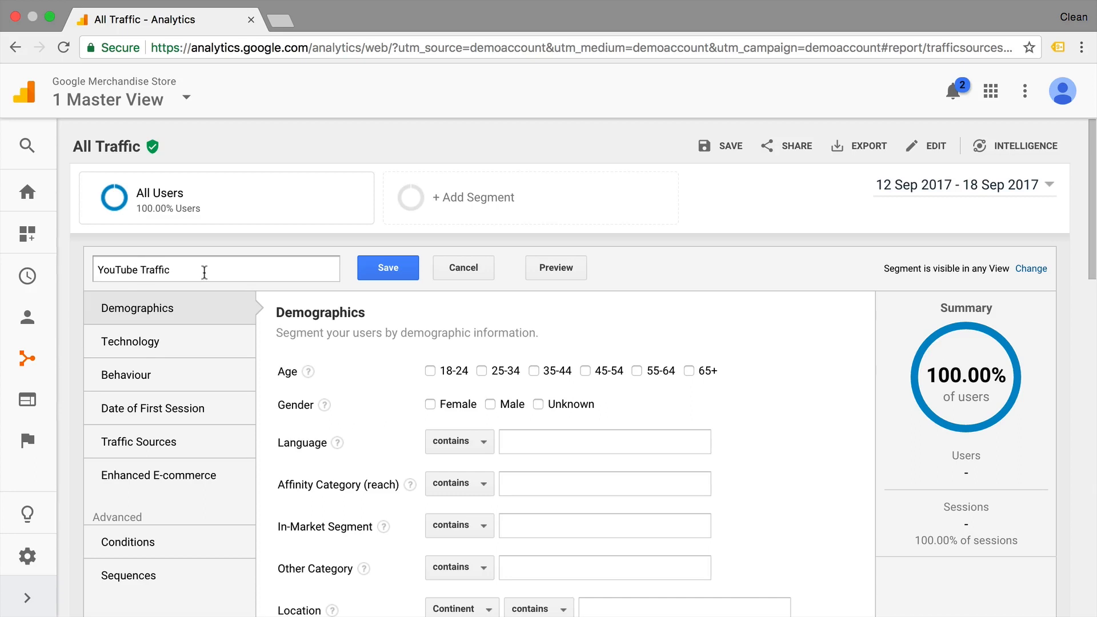
{"action": "scroll", "scroll_direction": "down", "scroll_amount": 3}
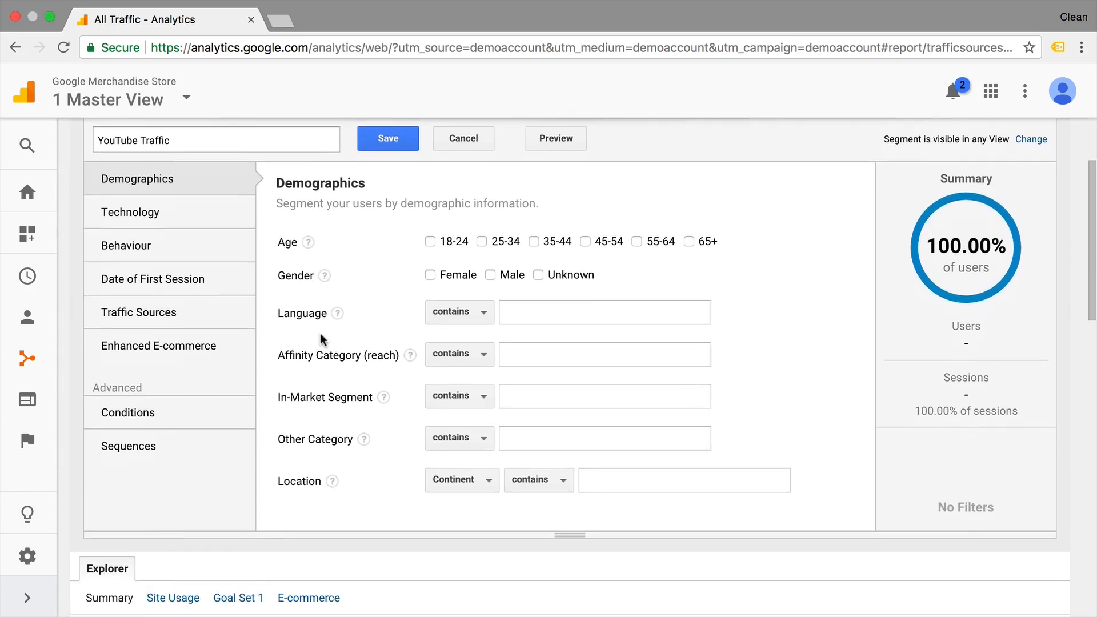
- Browse the Technology, Behaviour and Sequence condition categories, returning to Traffic Sources
{"action": "left_click", "coordinate": [130, 212]}
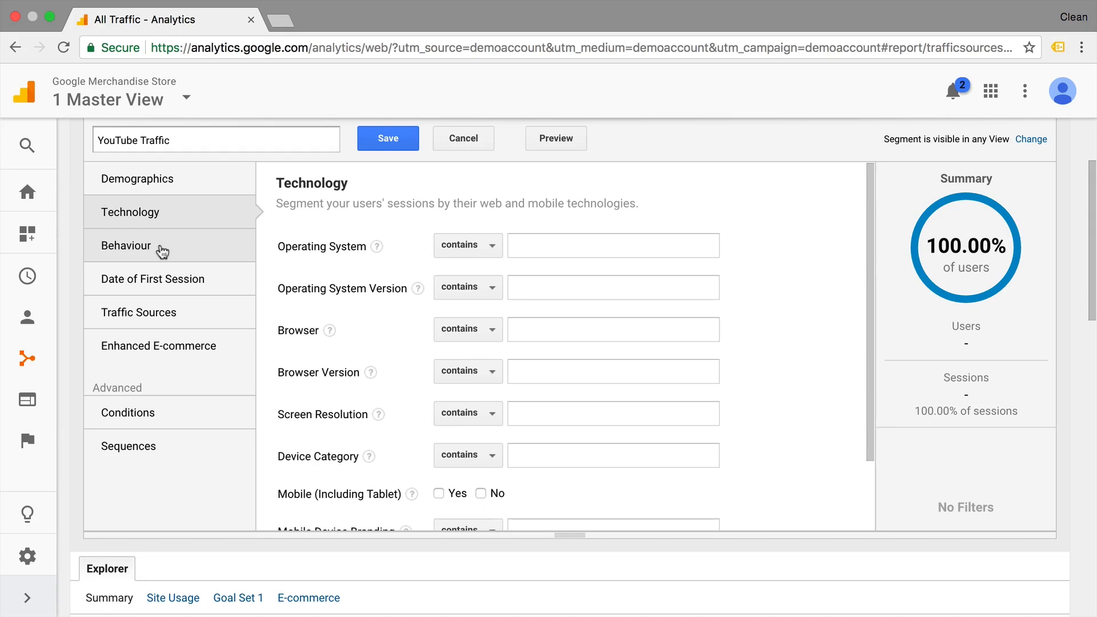
{"action": "left_click", "coordinate": [127, 245]}
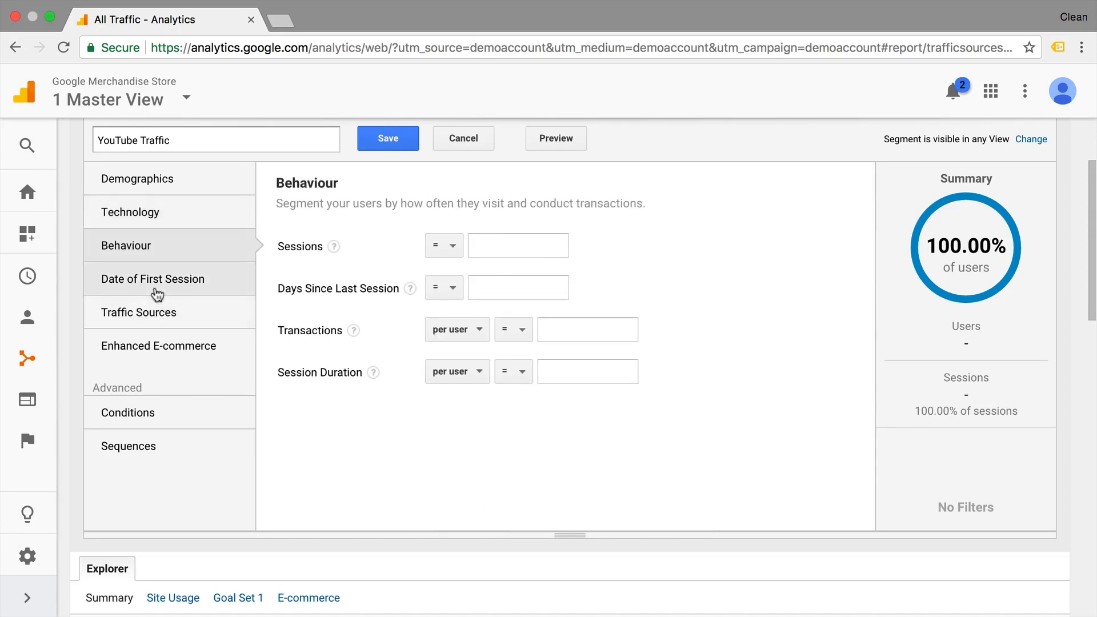
{"action": "left_click", "coordinate": [138, 312]}
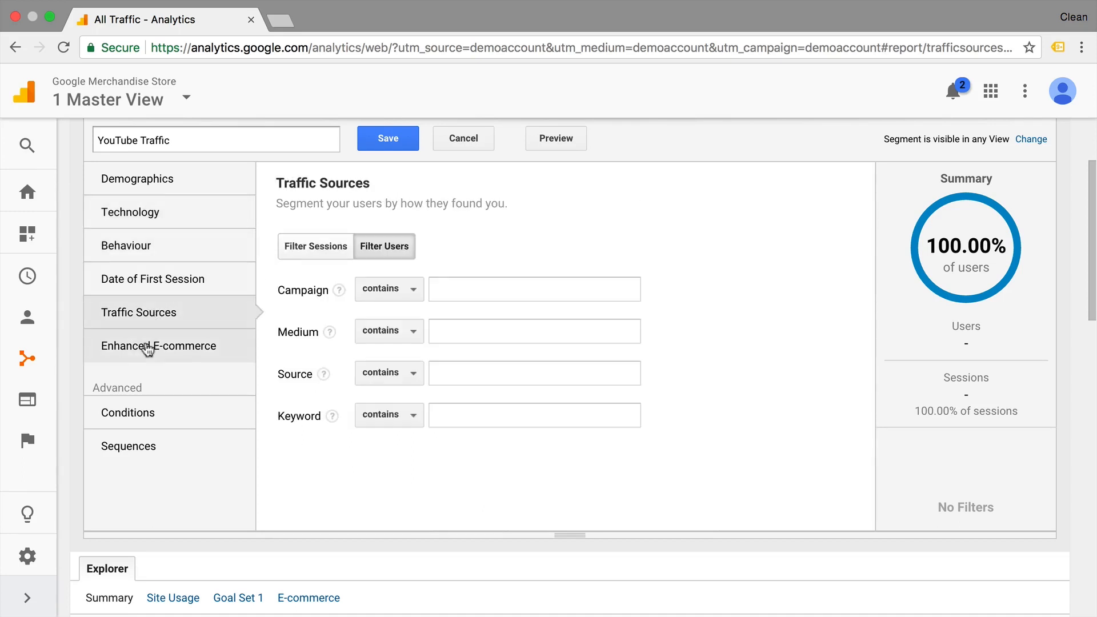
{"action": "left_click", "coordinate": [127, 412]}
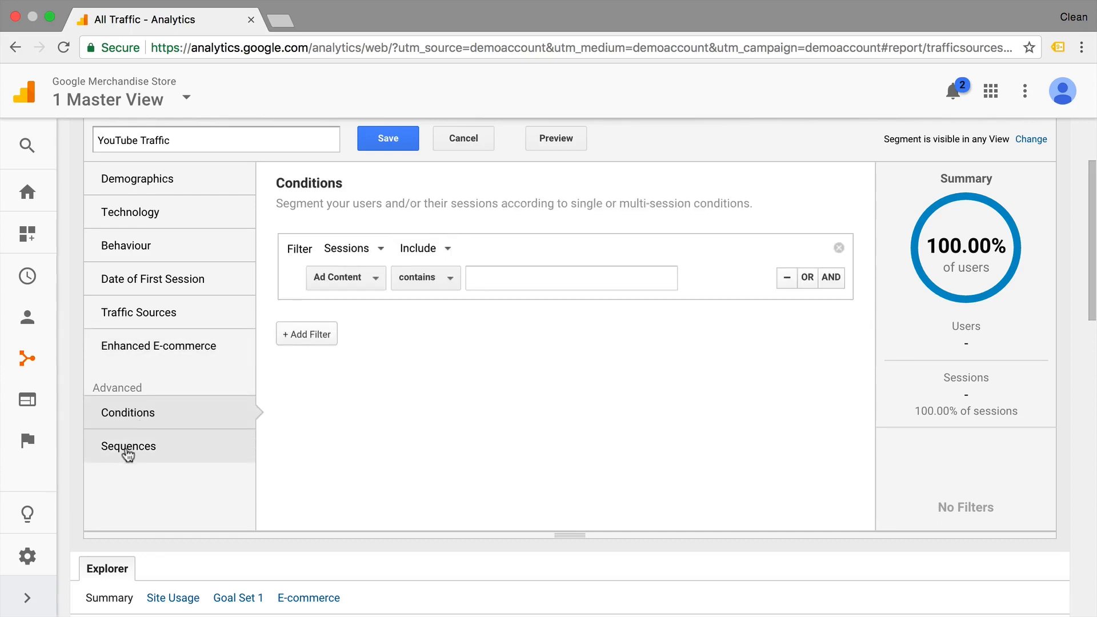
{"action": "left_click", "coordinate": [128, 445]}
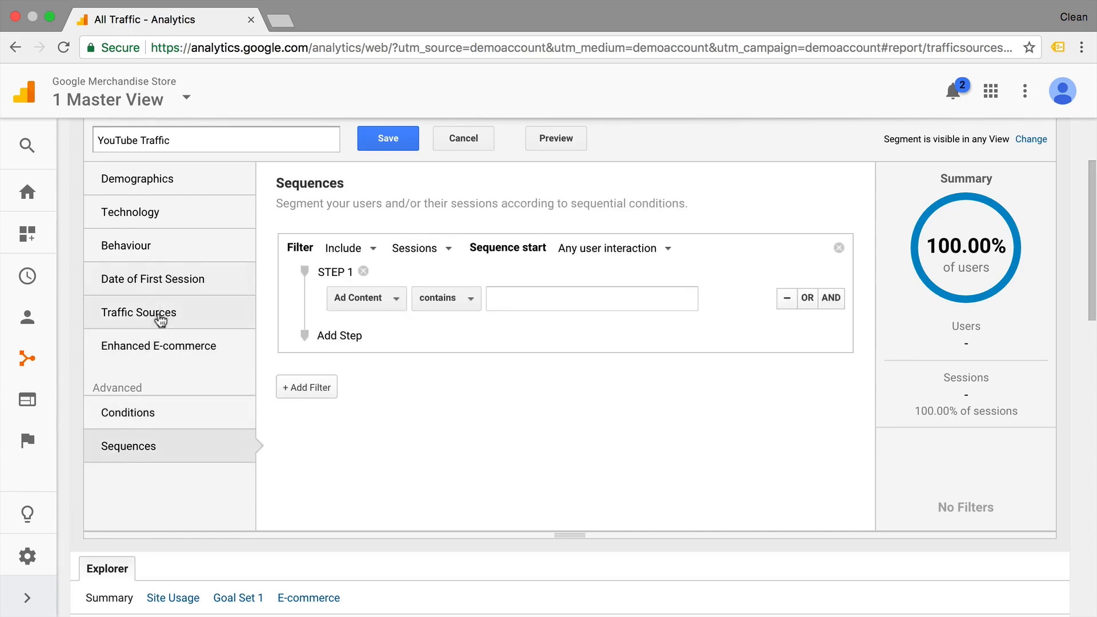
{"action": "left_click", "coordinate": [139, 313]}
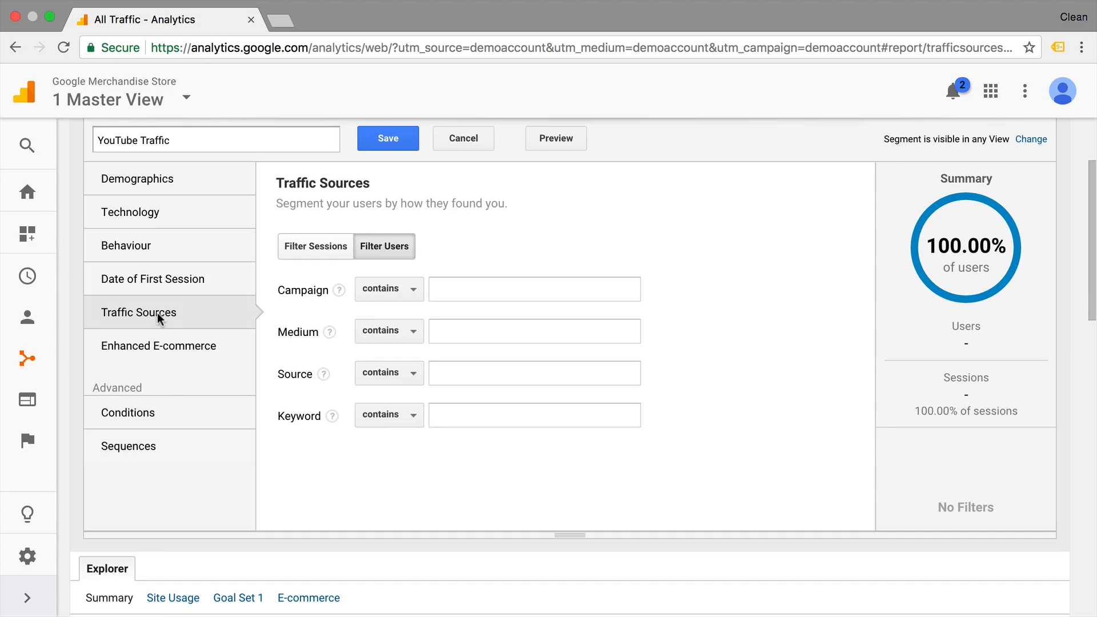
{"action": "mouse_move", "coordinate": [278, 431]}
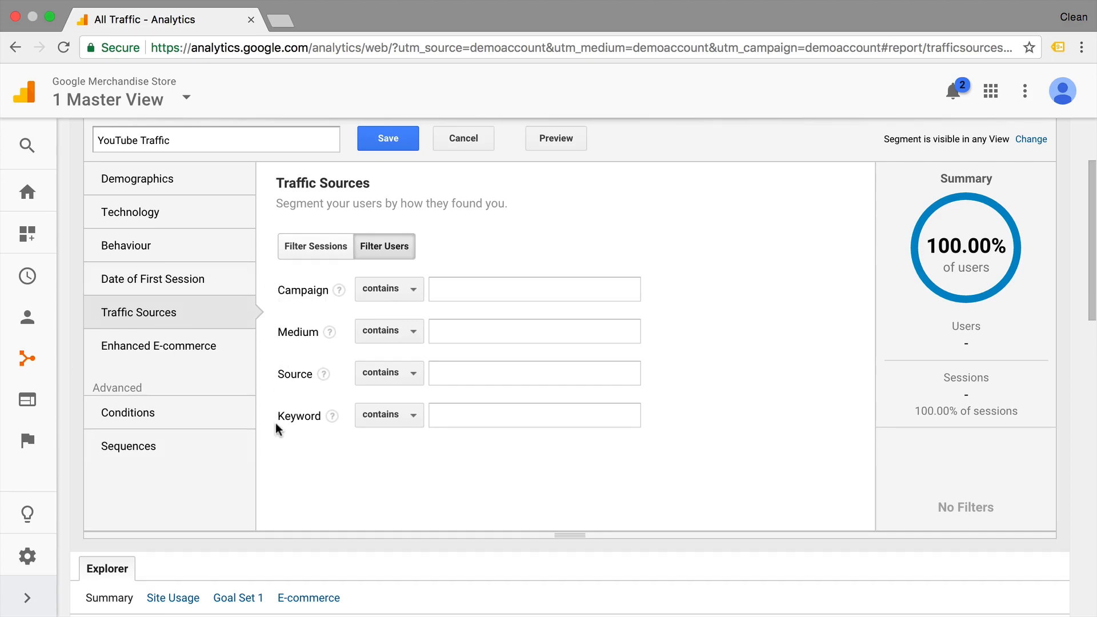
{"action": "left_click", "coordinate": [462, 137]}
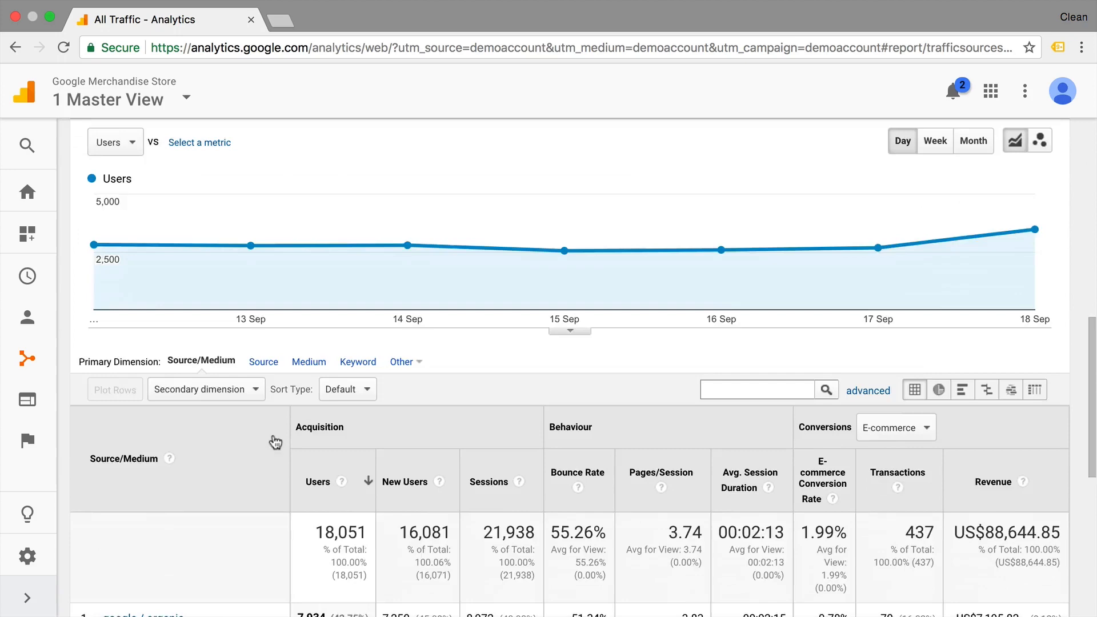
- Set Source contains youtube.com and Medium contains referral, matching 1,647 users (9.12%)
{"action": "scroll", "scroll_direction": "down", "scroll_amount": 3}
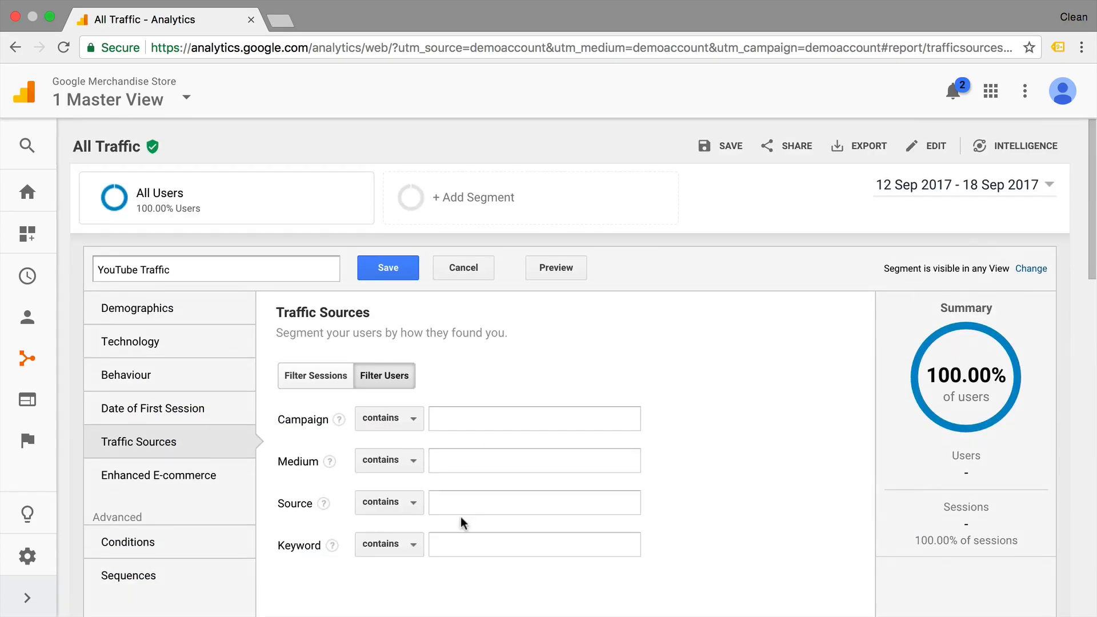
{"action": "type", "text": "youtube.com"}
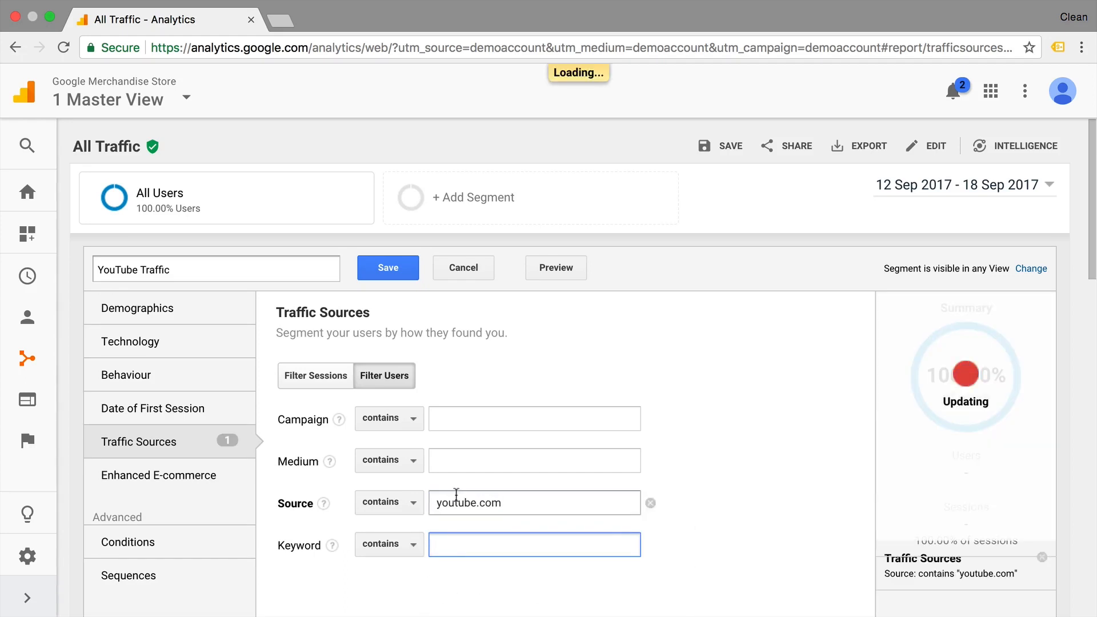
{"action": "type", "text": "referral"}
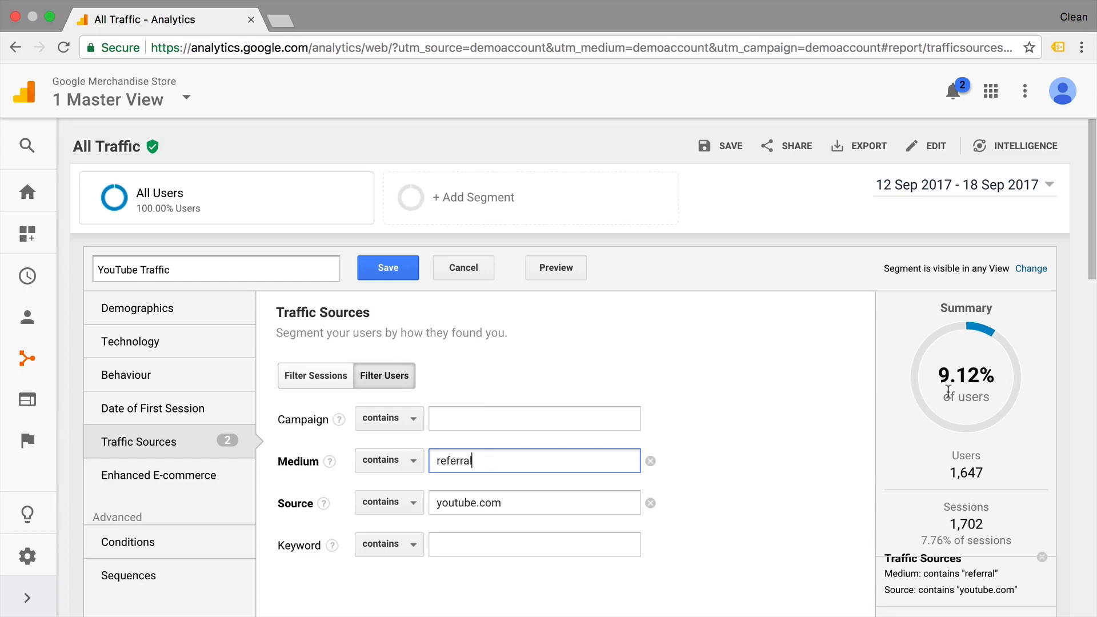
{"action": "scroll", "scroll_direction": "down", "scroll_amount": 3}
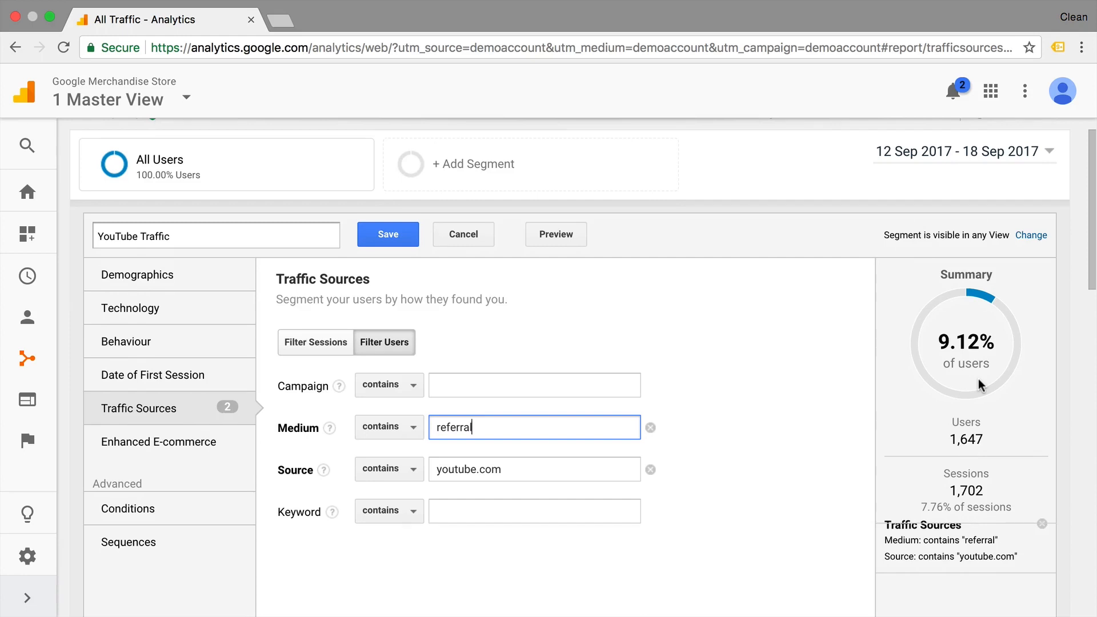
- Save the YouTube Traffic segment so youtube.com / referral shows 1,647 users
{"action": "left_click", "coordinate": [388, 233]}
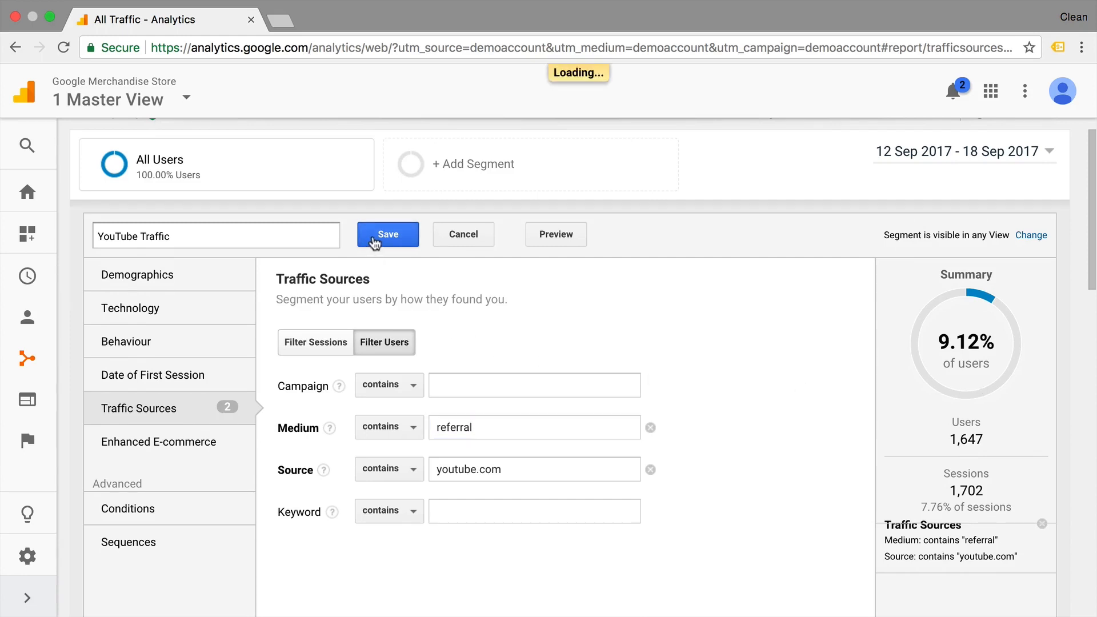
{"action": "left_click", "coordinate": [387, 233]}
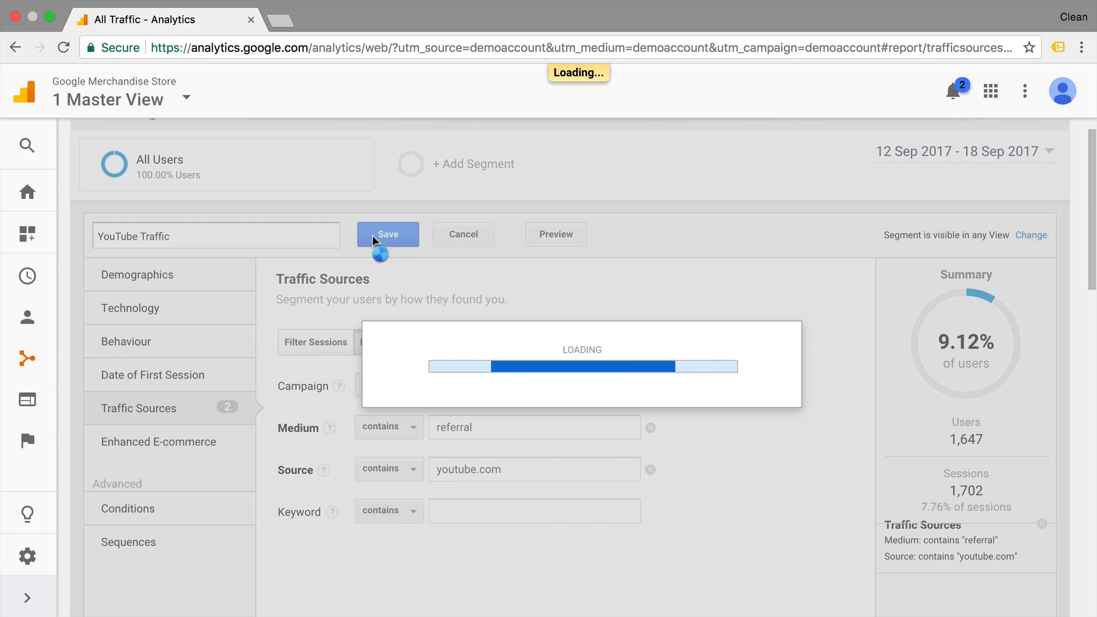
{"action": "left_click", "coordinate": [387, 234]}
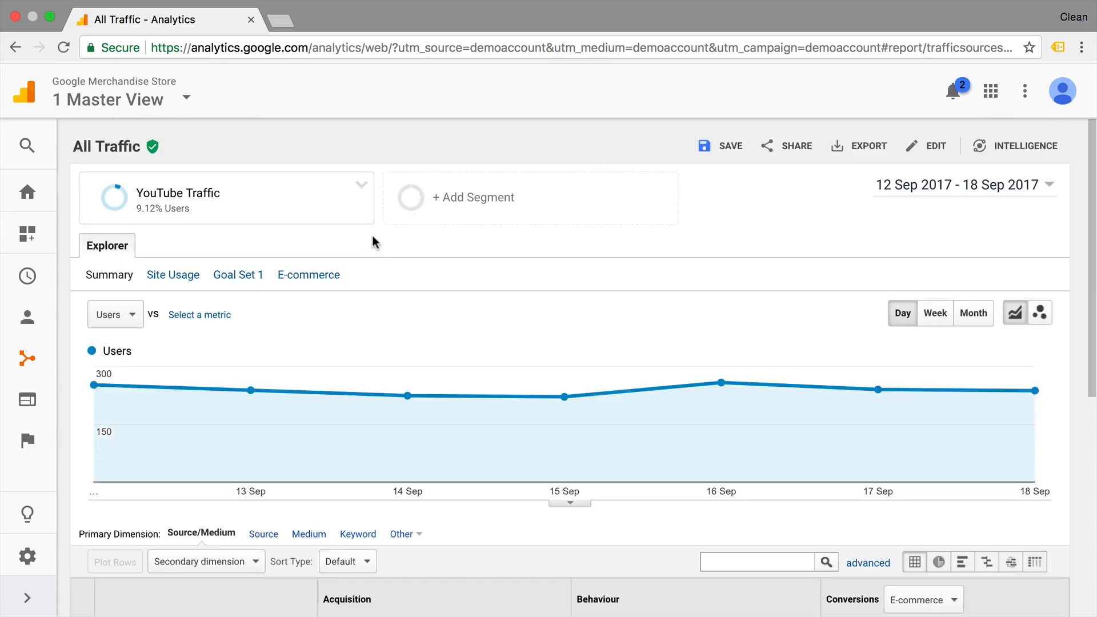
{"action": "mouse_move", "coordinate": [213, 221]}
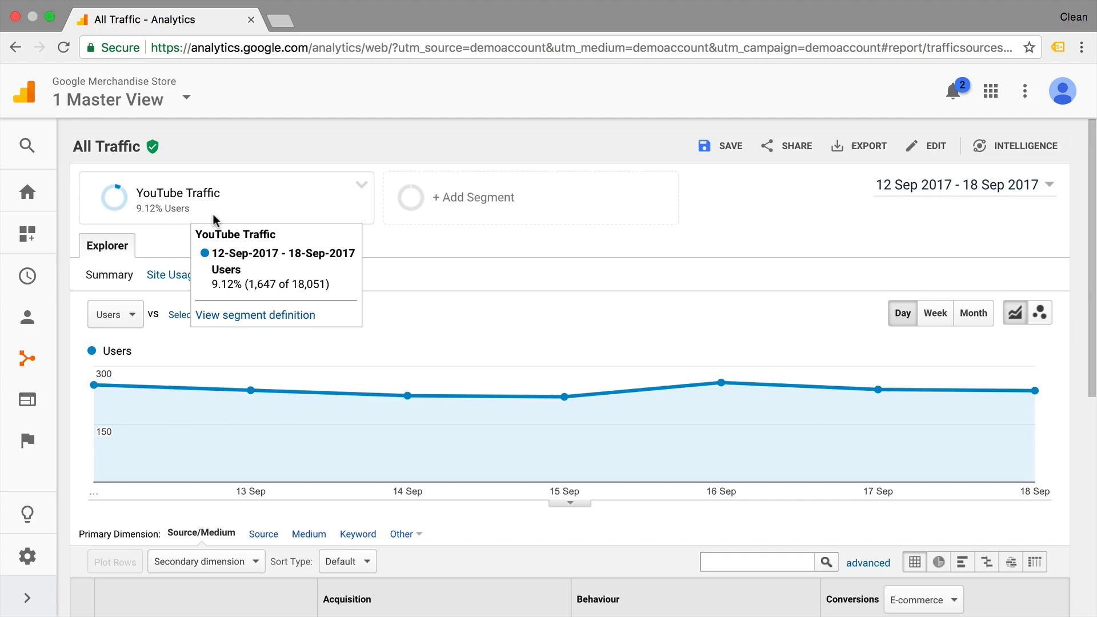
{"action": "scroll", "scroll_direction": "down", "scroll_amount": 3}
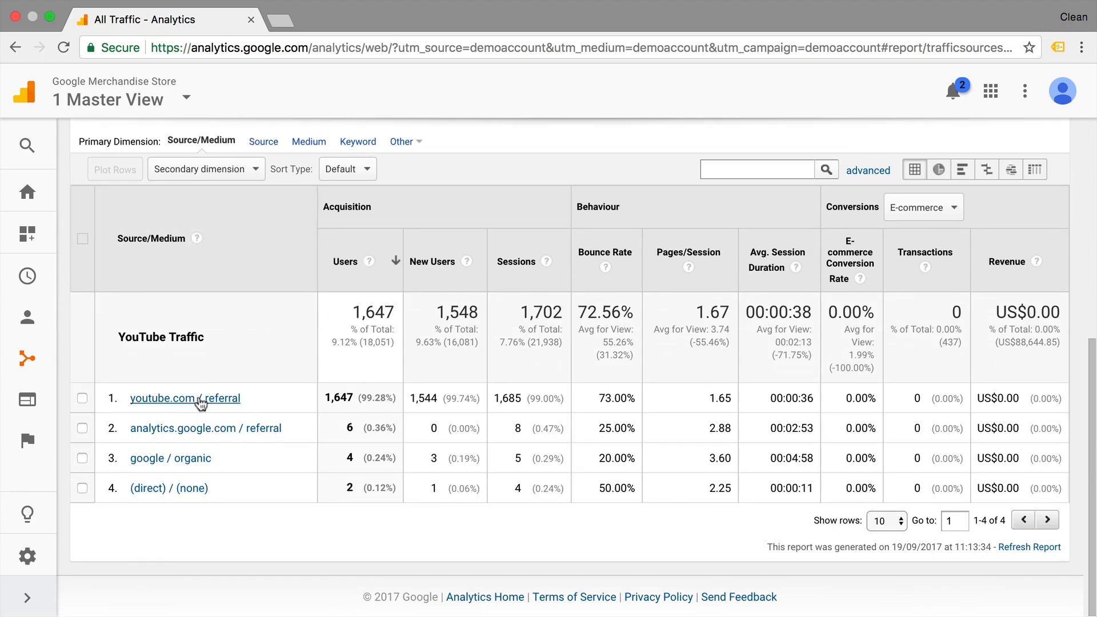
{"action": "mouse_move", "coordinate": [314, 461]}
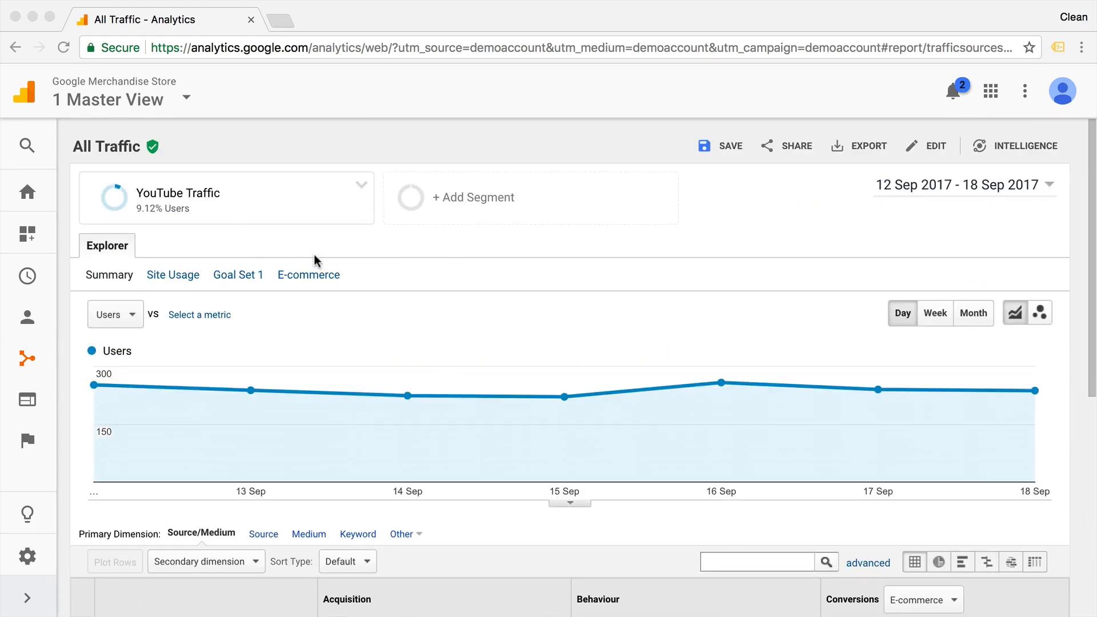
{"action": "mouse_move", "coordinate": [28, 400]}
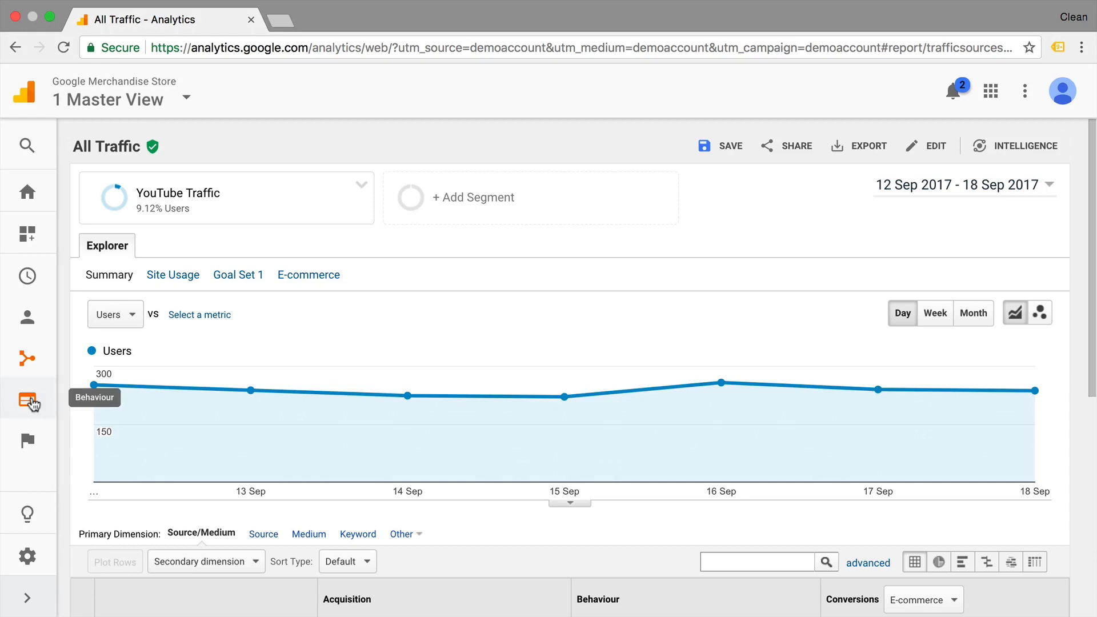
- Open Behaviour > Site Content > All Pages, showing 2,835 page views for YouTube Traffic
{"action": "left_click", "coordinate": [28, 399]}
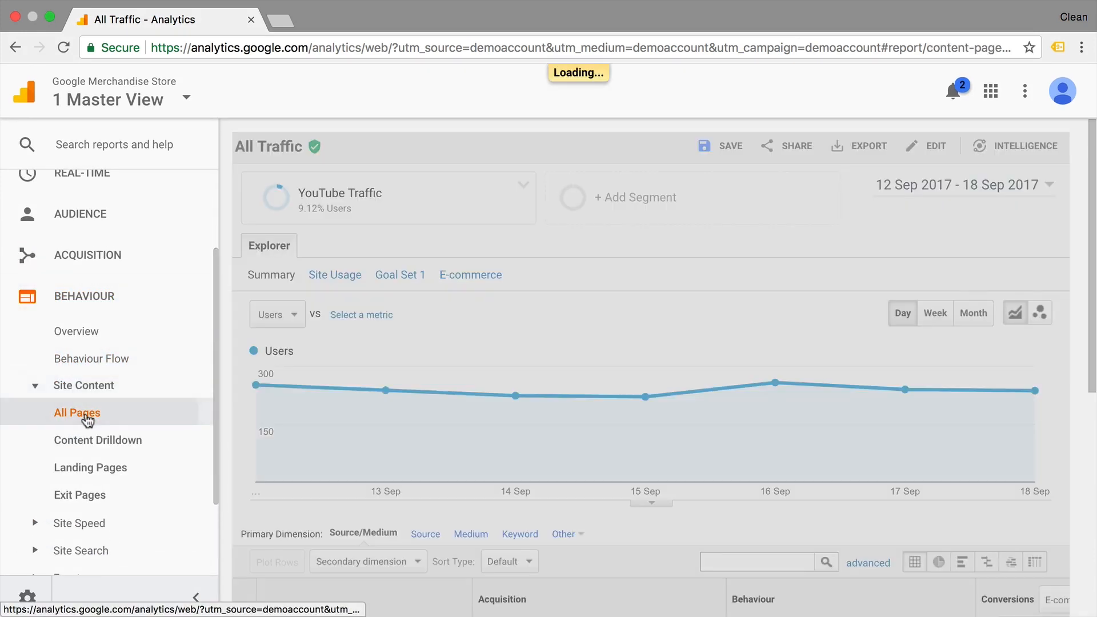
{"action": "left_click", "coordinate": [77, 412]}
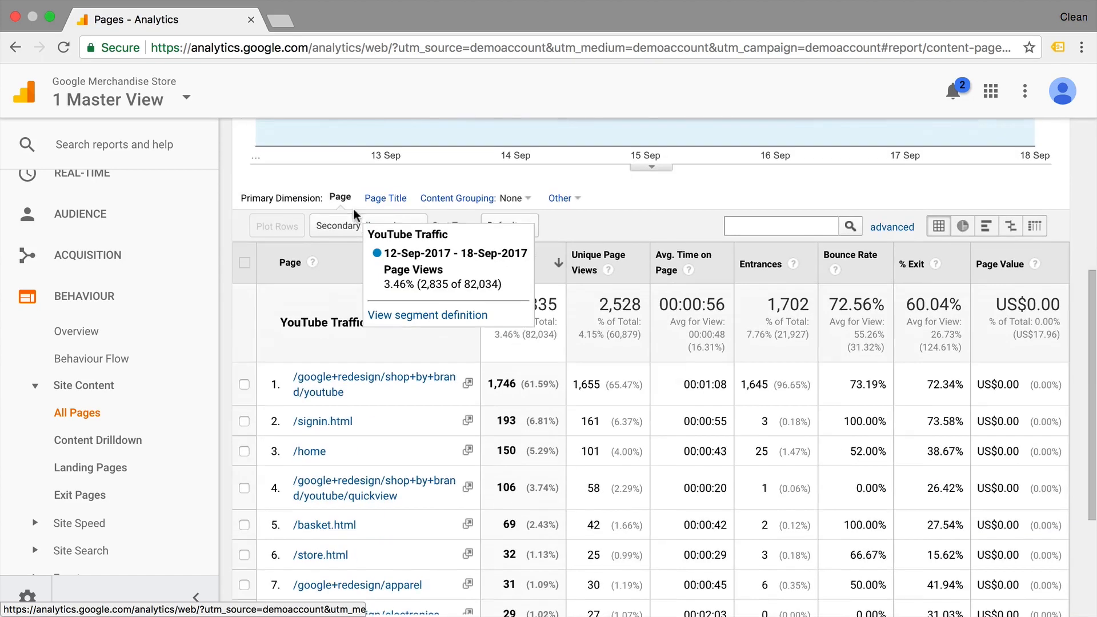
{"action": "scroll", "scroll_direction": "down", "scroll_amount": 3}
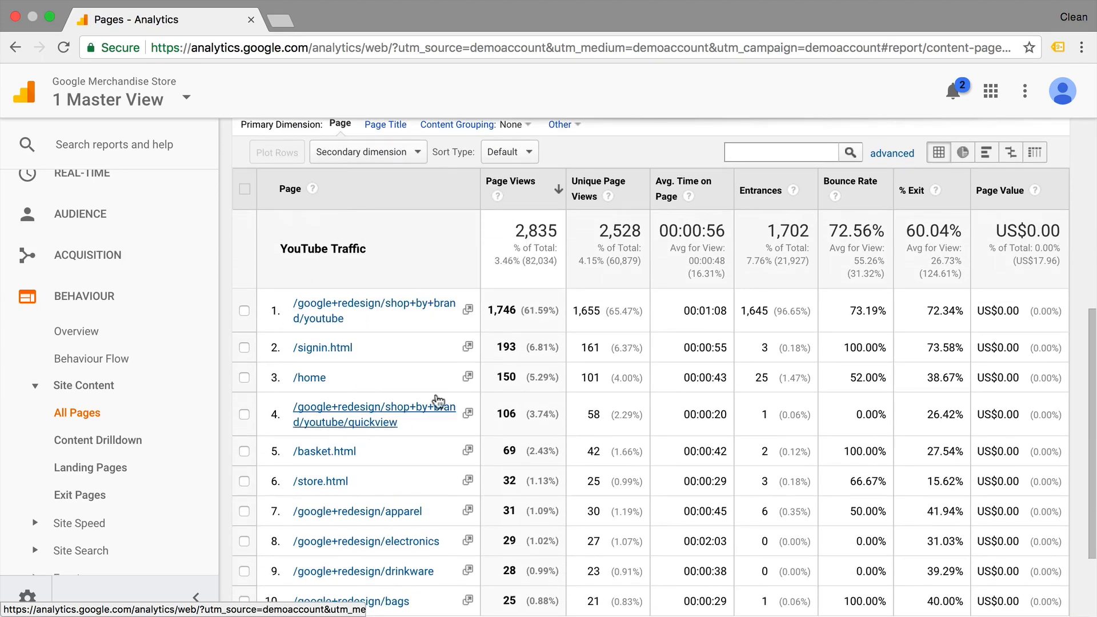
{"action": "mouse_move", "coordinate": [527, 321]}
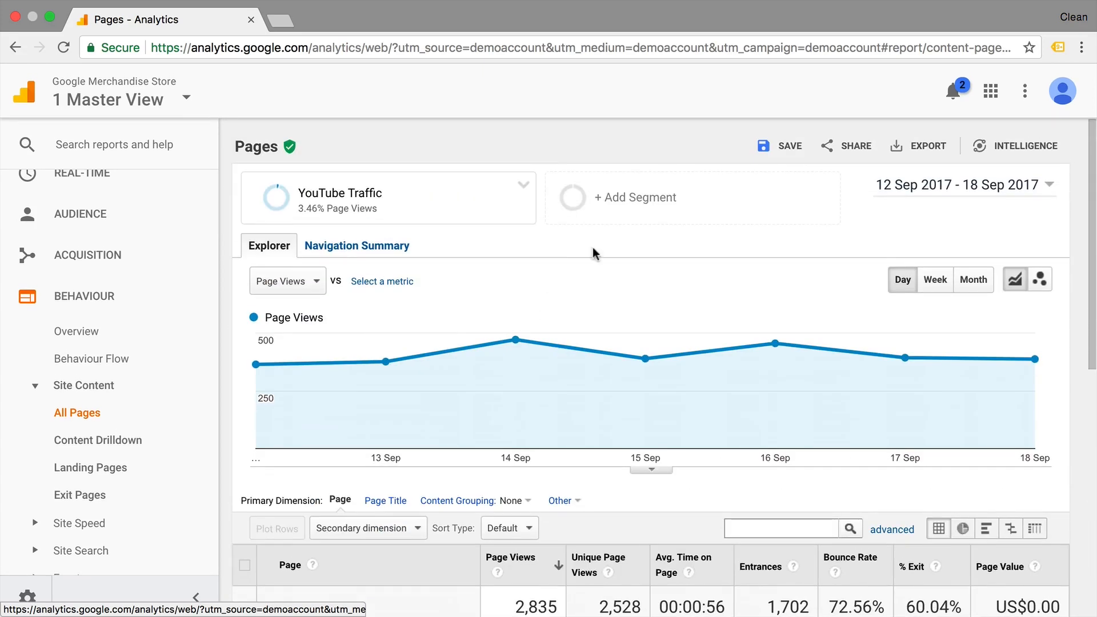
- Add the Organic Traffic segment alongside YouTube Traffic and apply both
{"action": "left_click", "coordinate": [634, 197]}
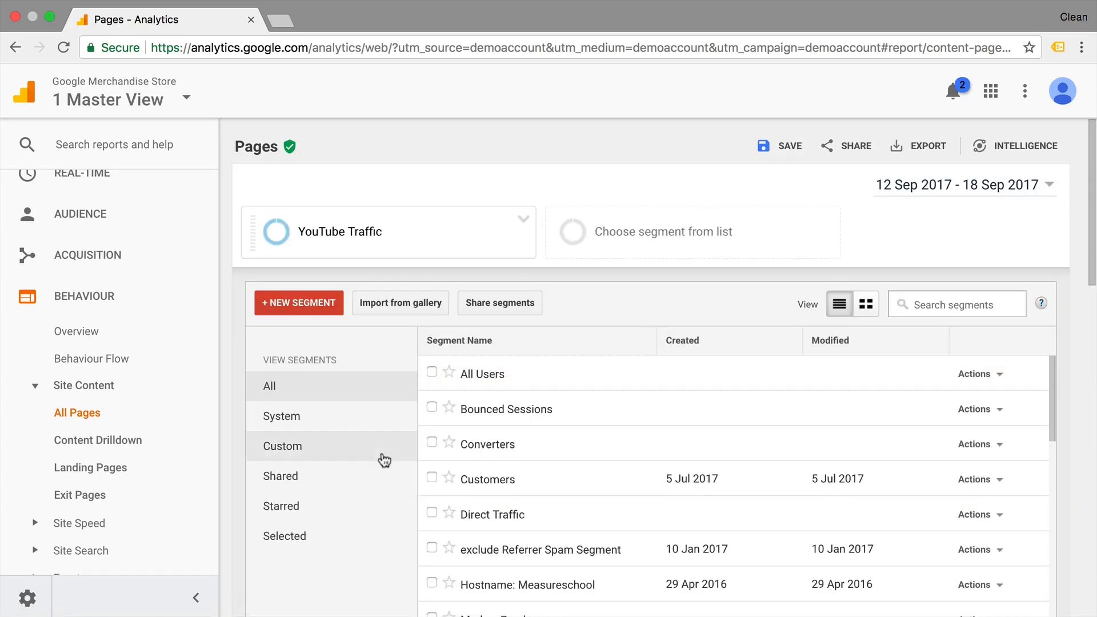
{"action": "scroll", "scroll_direction": "down", "scroll_amount": 3}
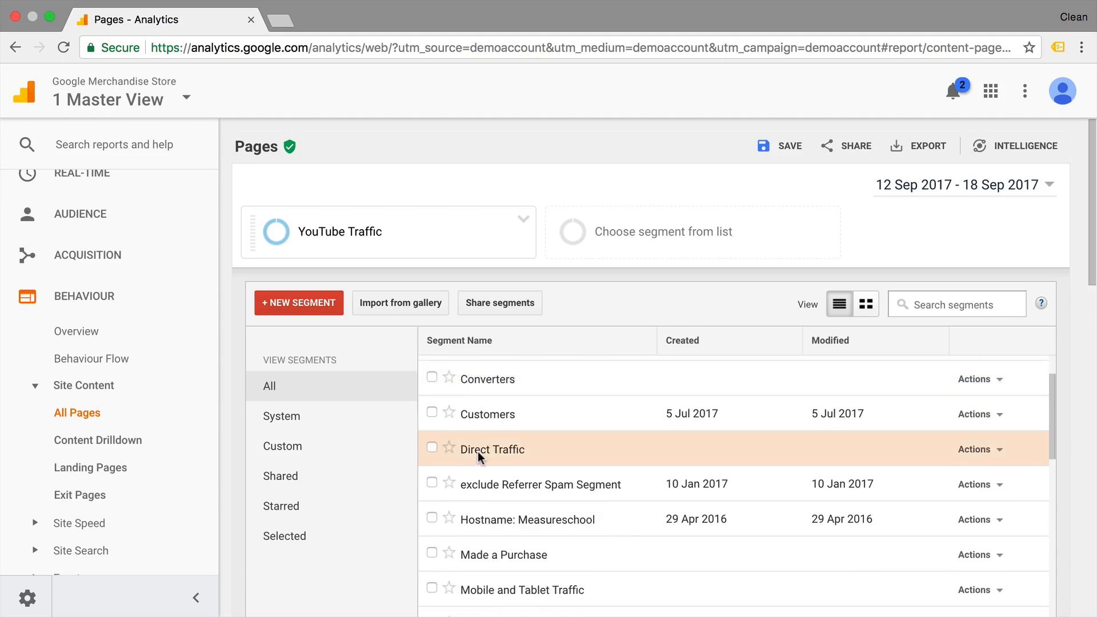
{"action": "scroll", "scroll_direction": "down", "scroll_amount": 3}
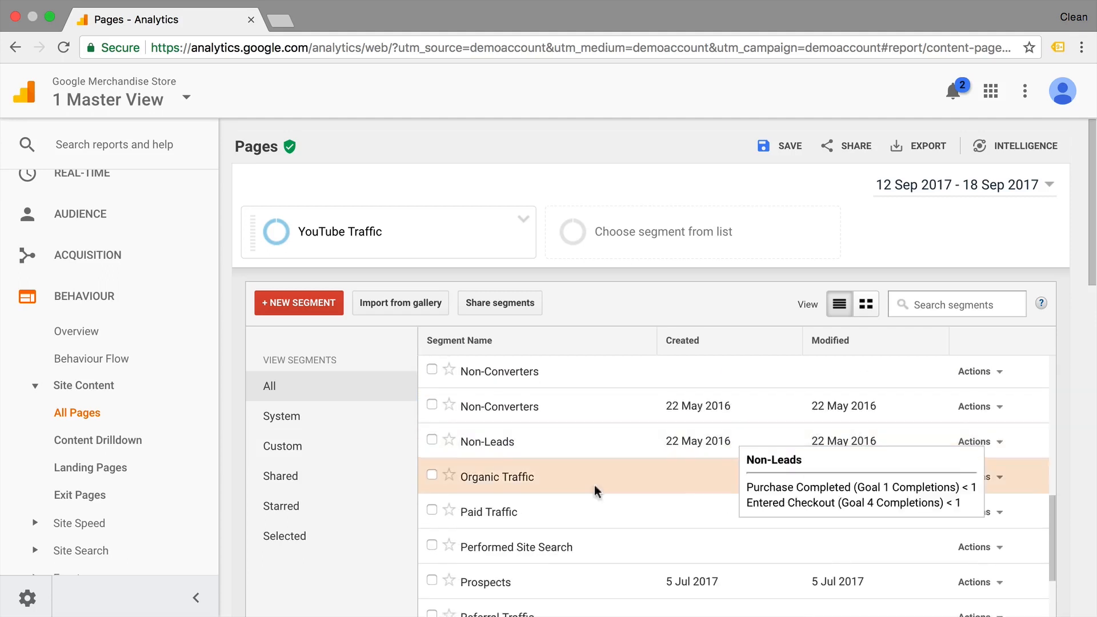
{"action": "left_click", "coordinate": [432, 477]}
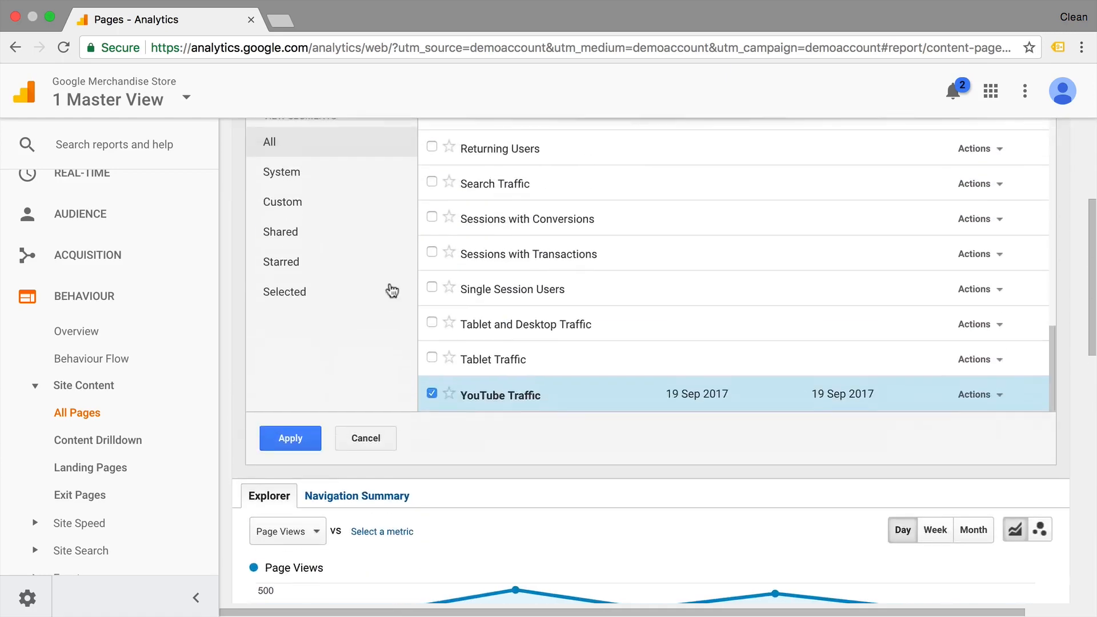
{"action": "left_click", "coordinate": [290, 438]}
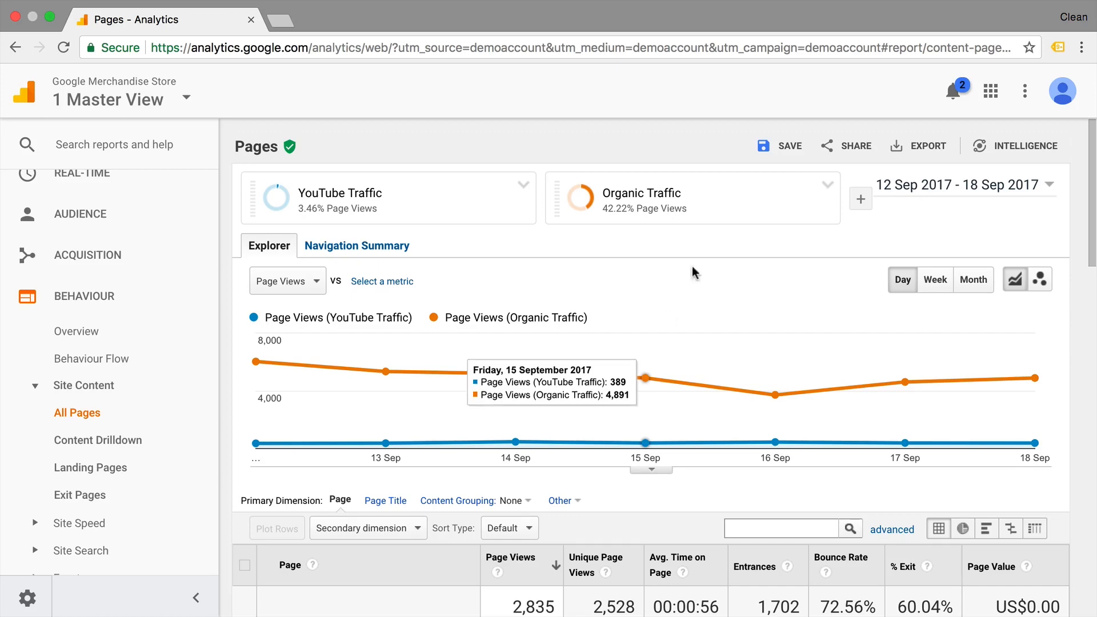
{"action": "scroll", "scroll_direction": "down", "scroll_amount": 3}
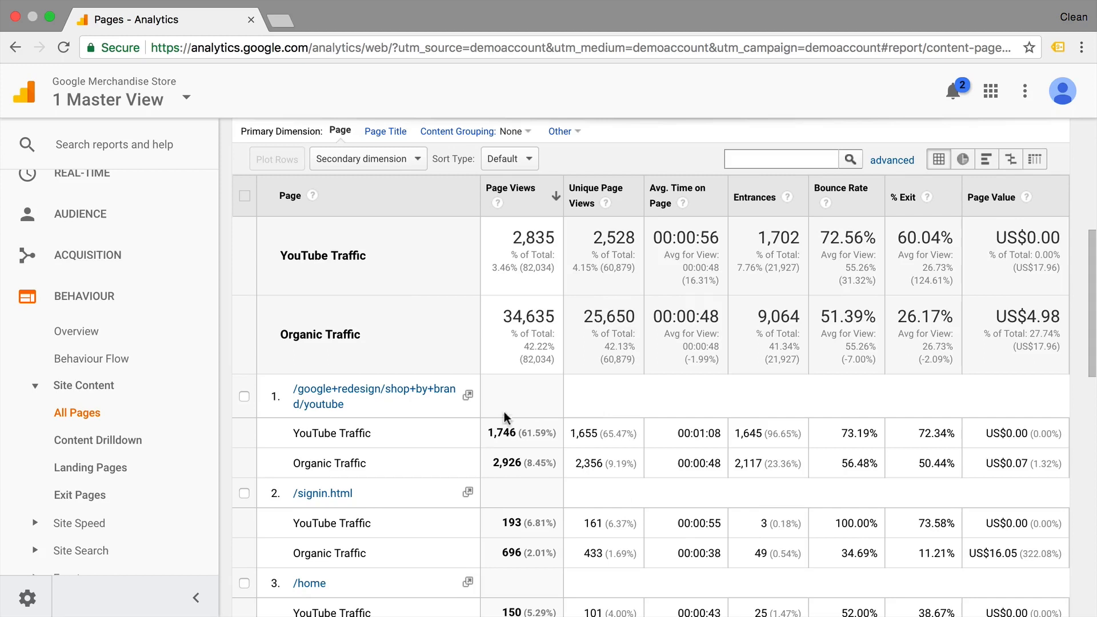
{"action": "mouse_move", "coordinate": [594, 407]}
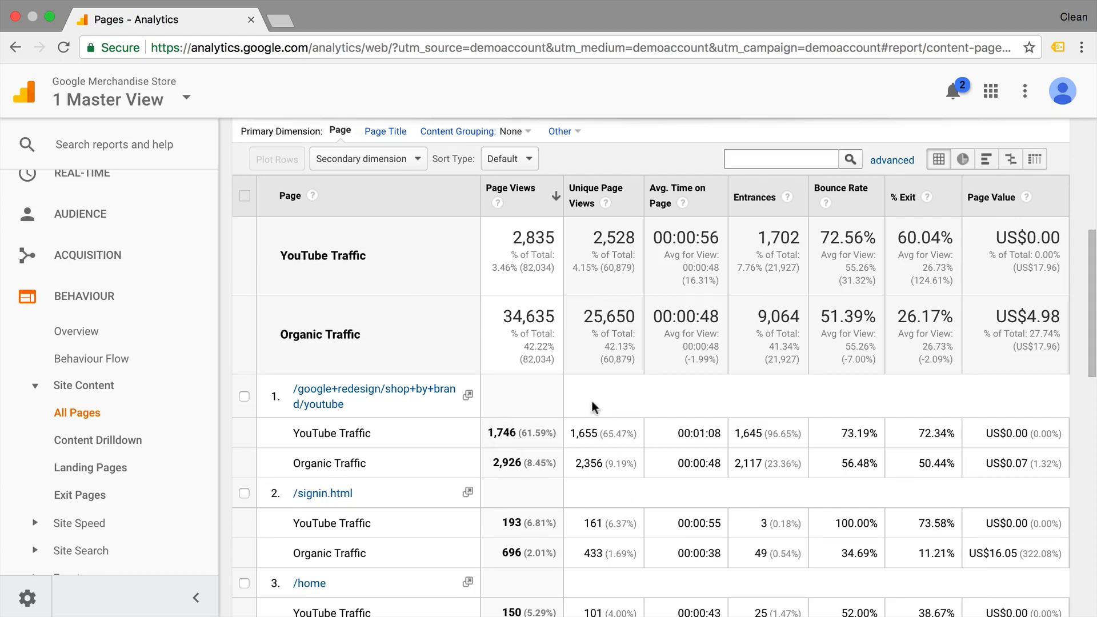
{"action": "mouse_move", "coordinate": [790, 421]}
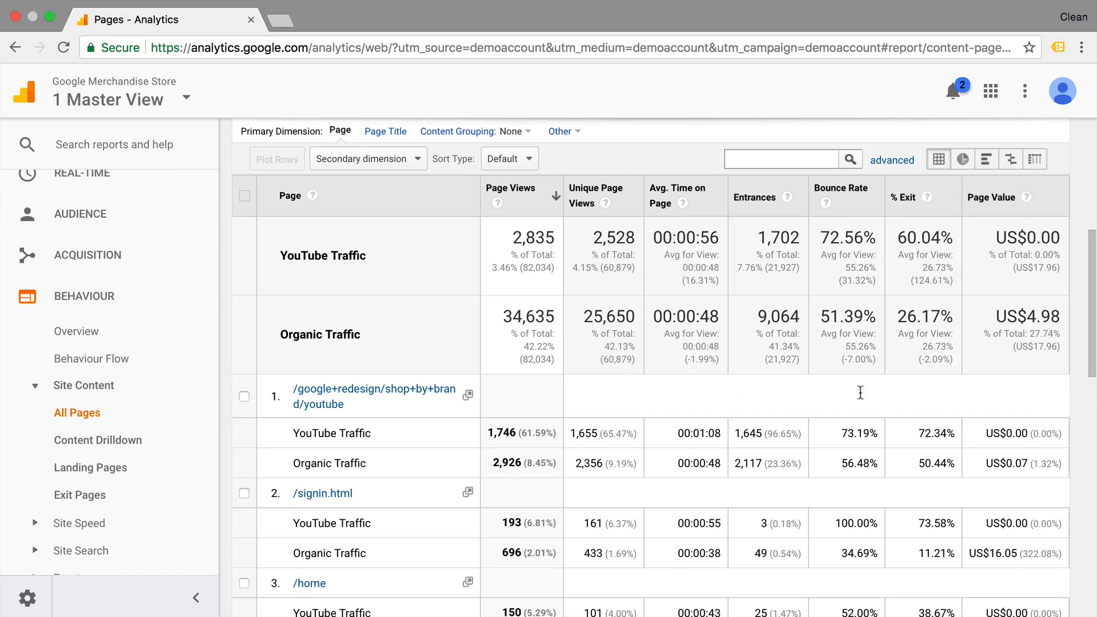
{"action": "mouse_move", "coordinate": [786, 198]}
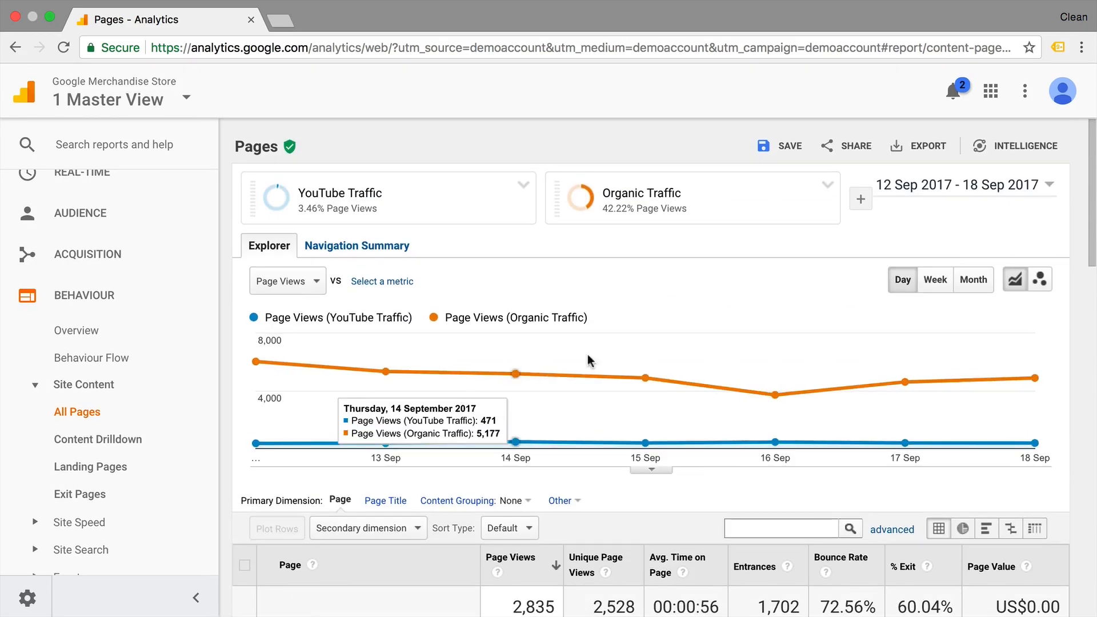
{"action": "mouse_move", "coordinate": [588, 254]}
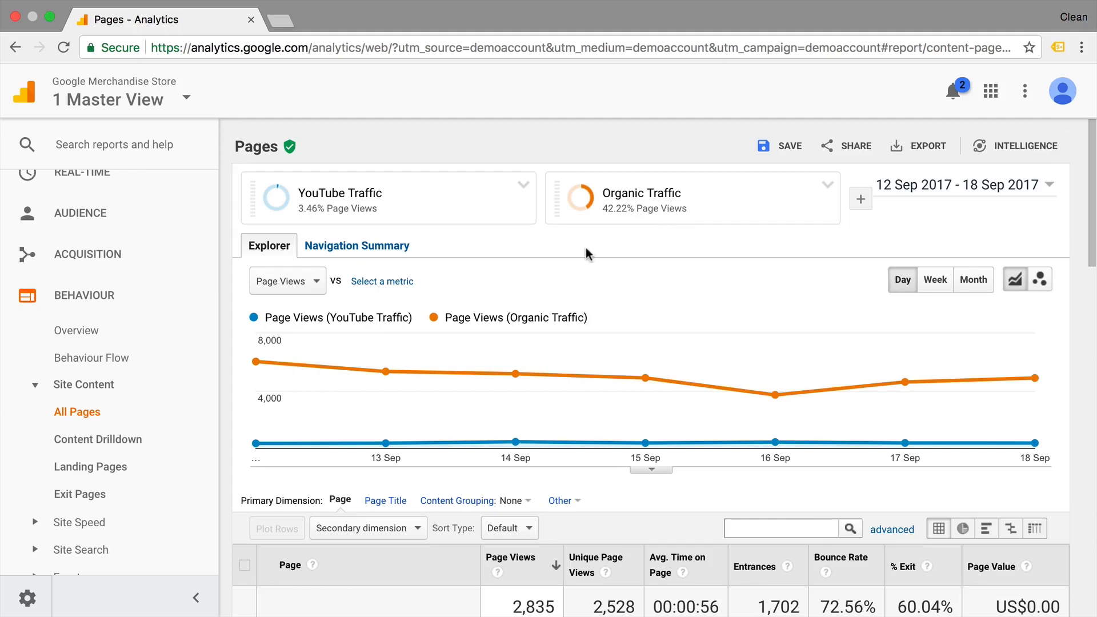
{"action": "mouse_move", "coordinate": [585, 271]}
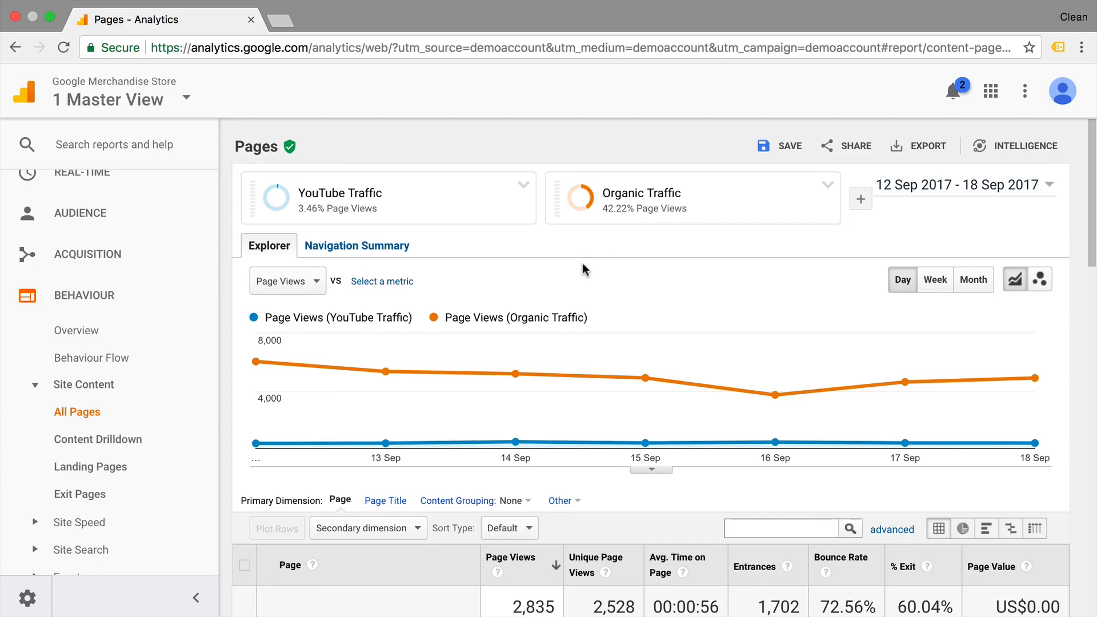